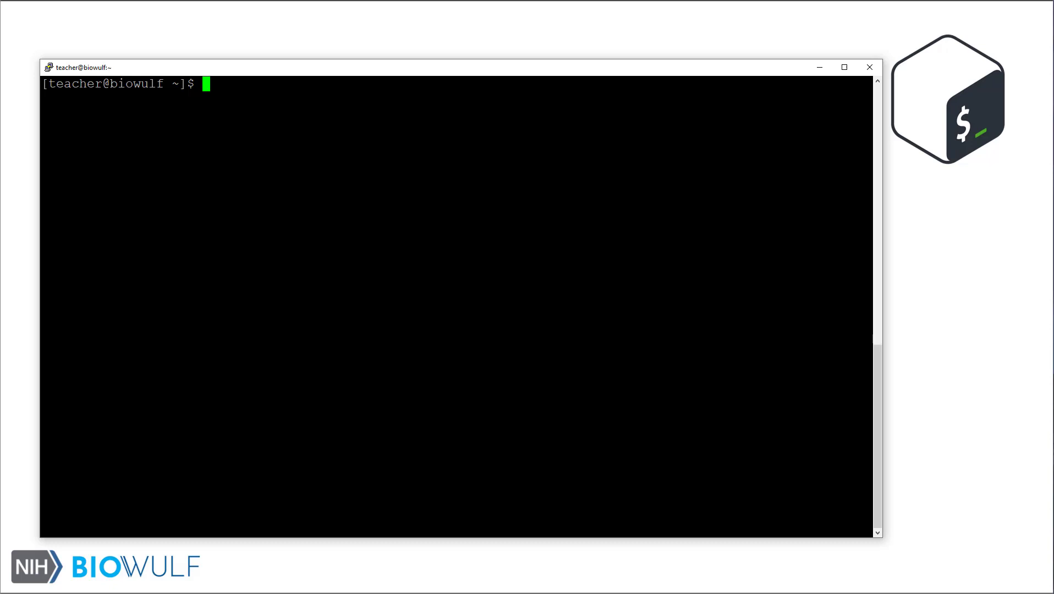
Print the word lists cat car cap, cat mat rat, and pat pot pet with brace expansion.
text(echo)
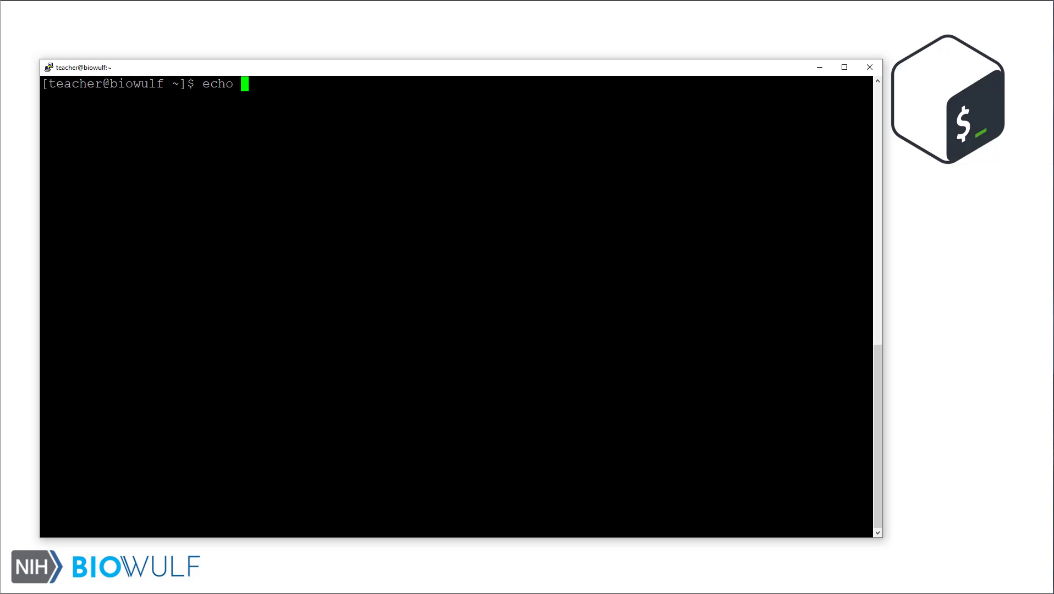
text(ca{t,r,p)
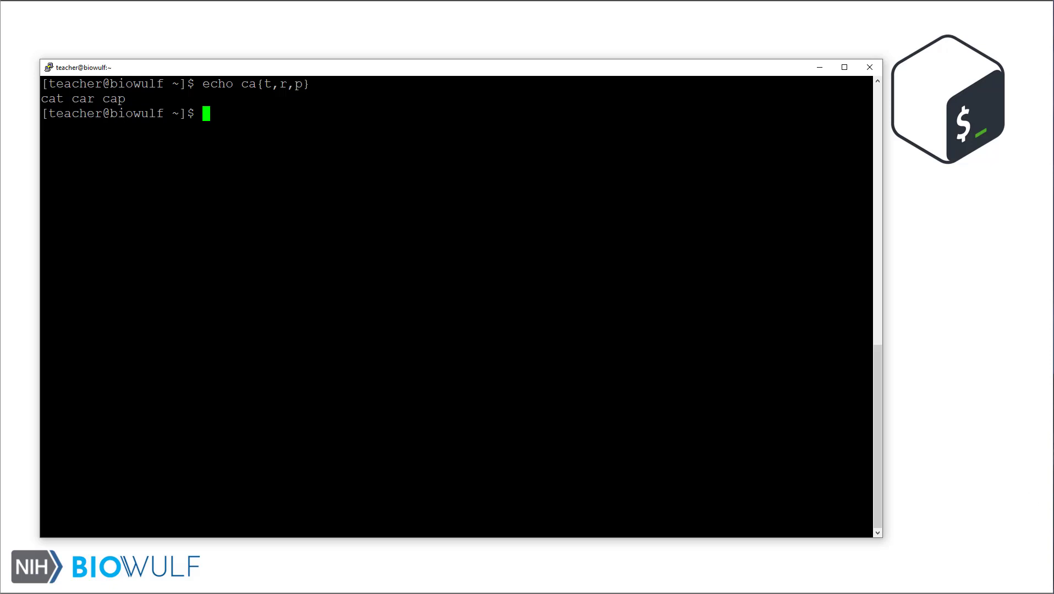
text(echo {)
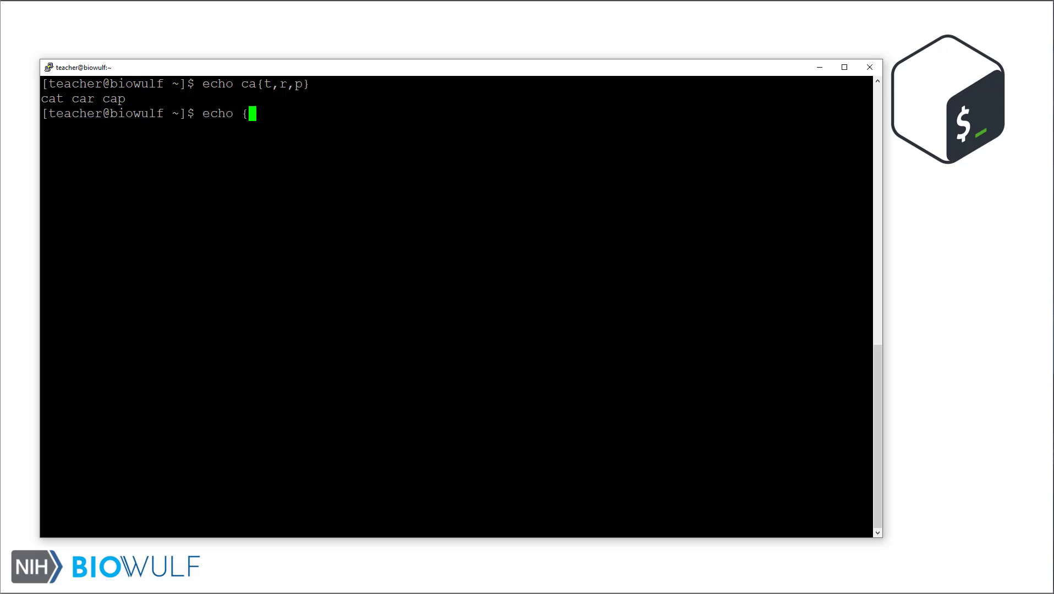
text(c,m,r)
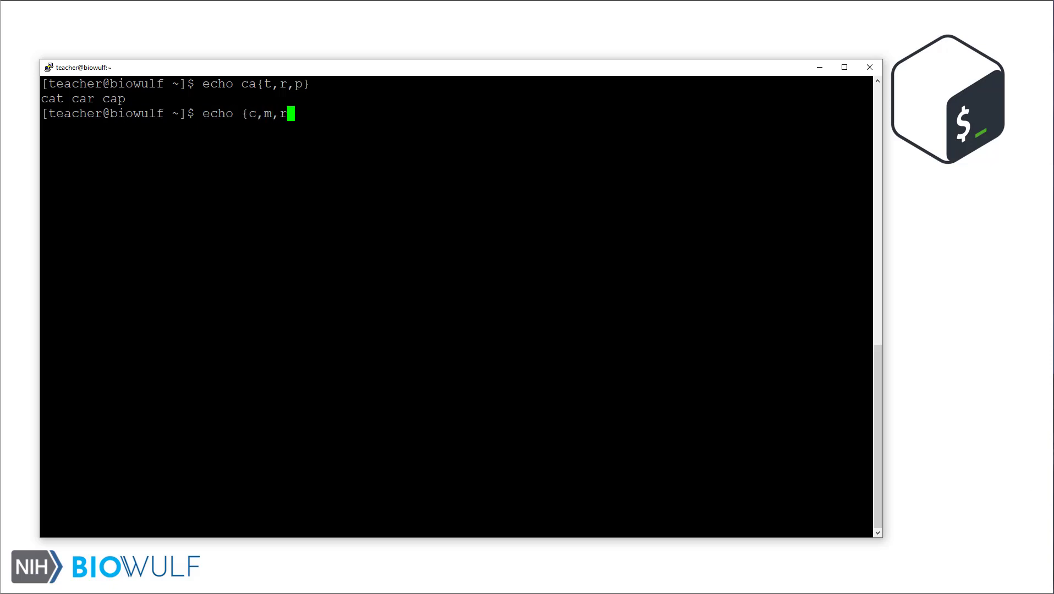
key(Return)
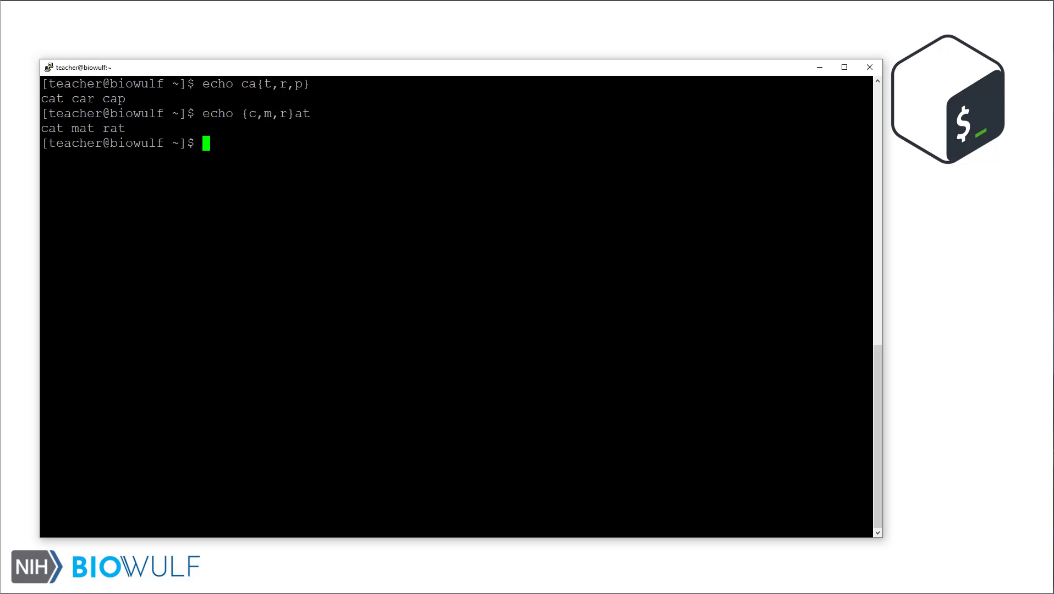
text(echo p)
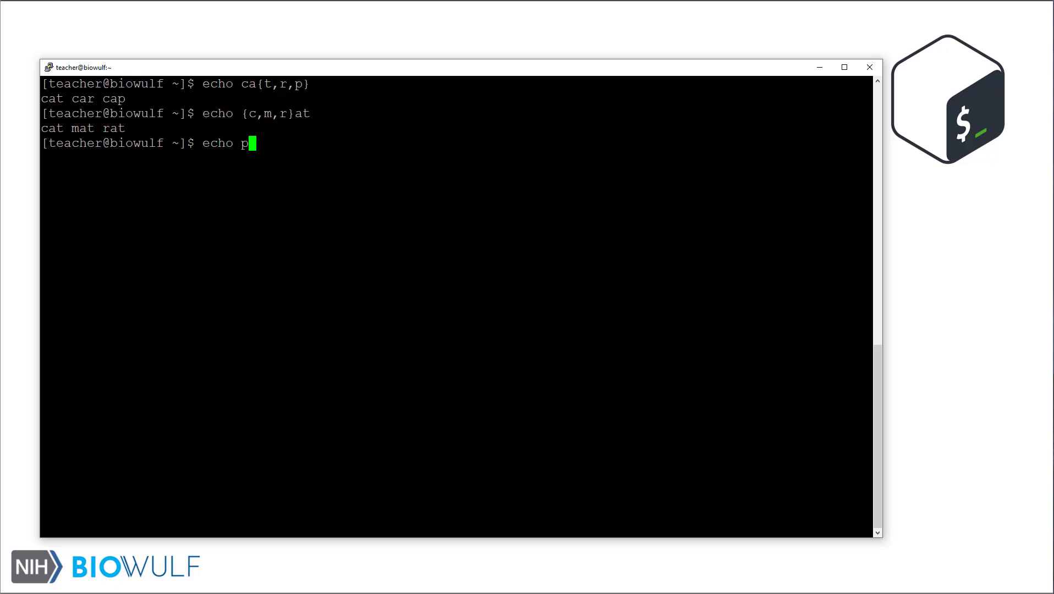
text({a,o)
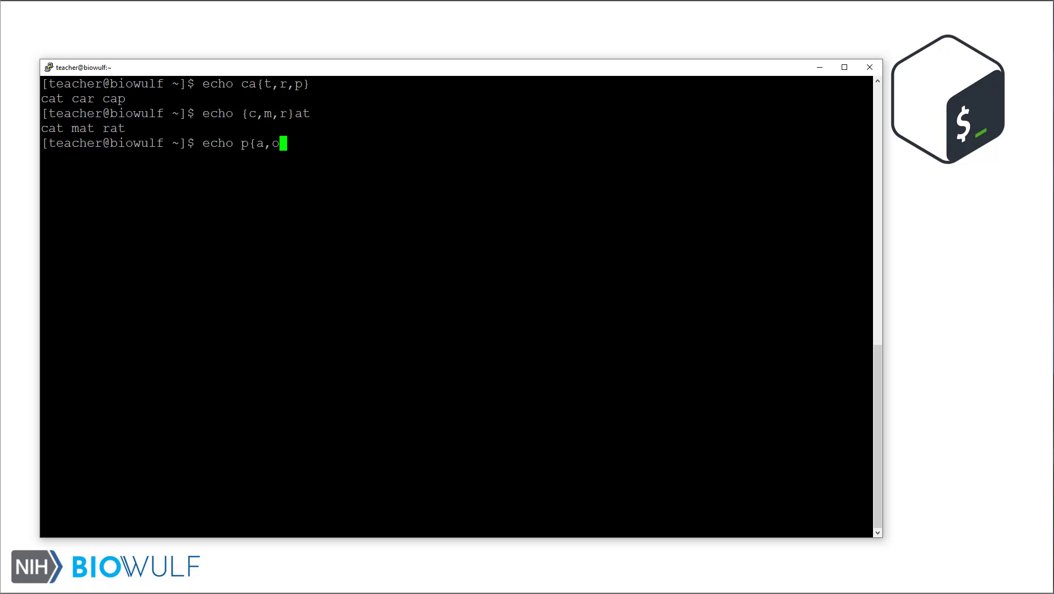
key(Return)
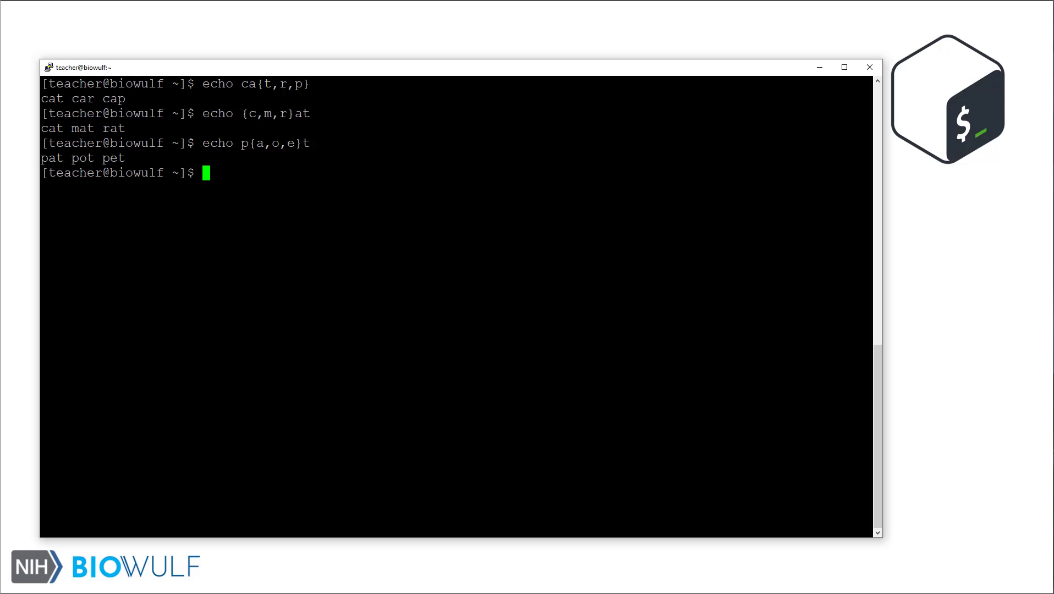
Run echo p{a,o{e,r},e}t to print the nested expansion pat poet port pet.
text(echo p)
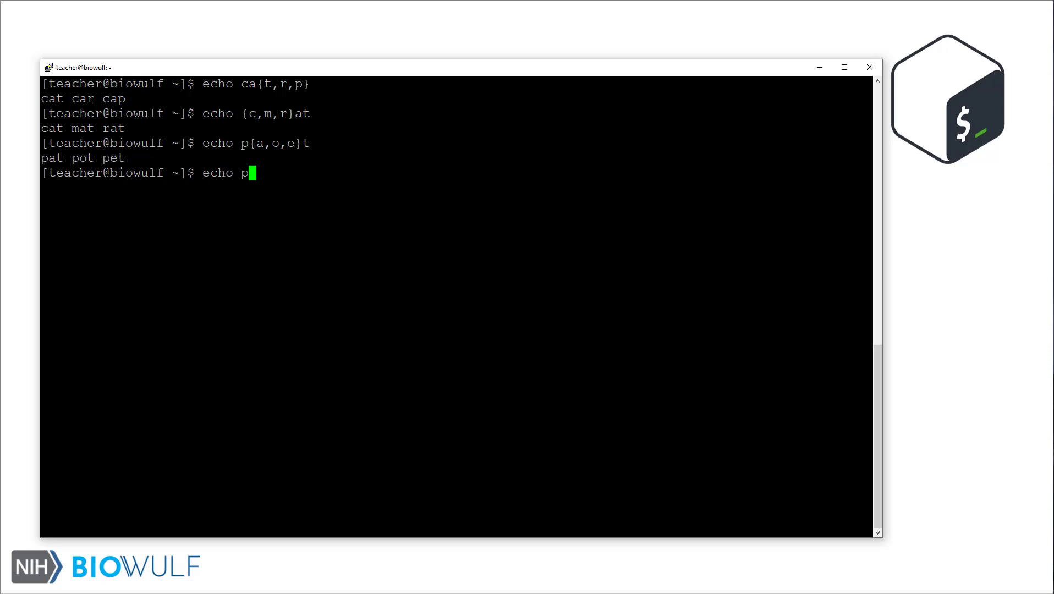
text({a,o{e,)
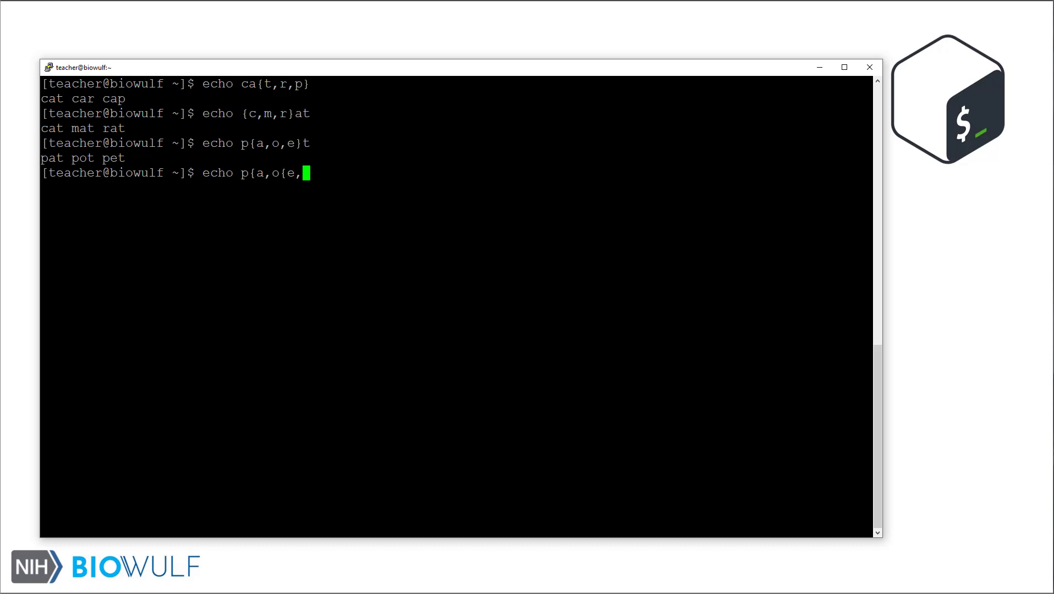
text(r},e}t)
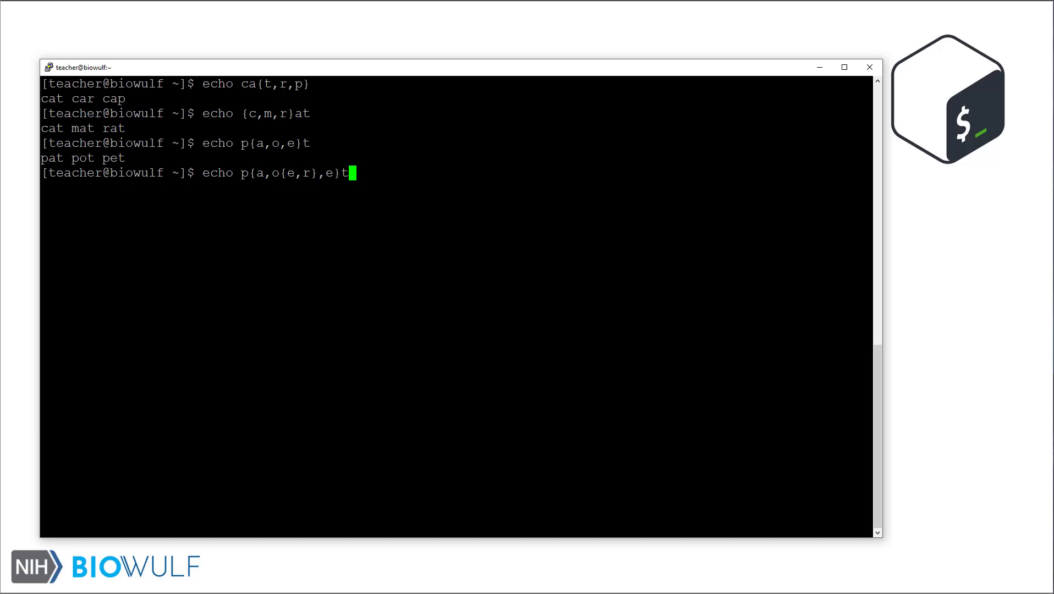
key(Return)
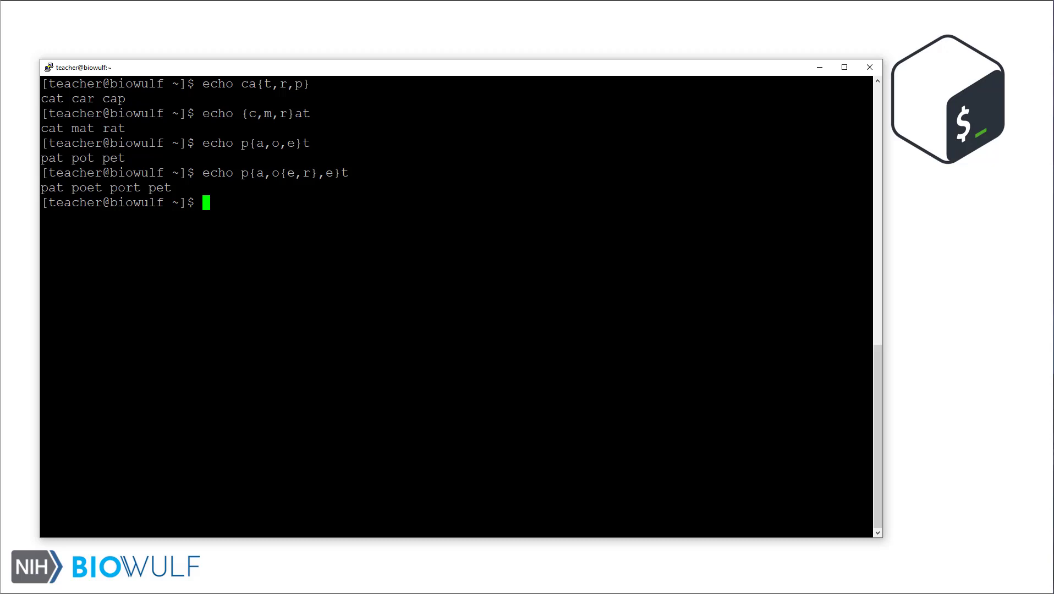
Create sample1–sample4 in /data/teacher/project_brace using mkdir with sample{1,2,3,4}.
text(mkdir /dat)
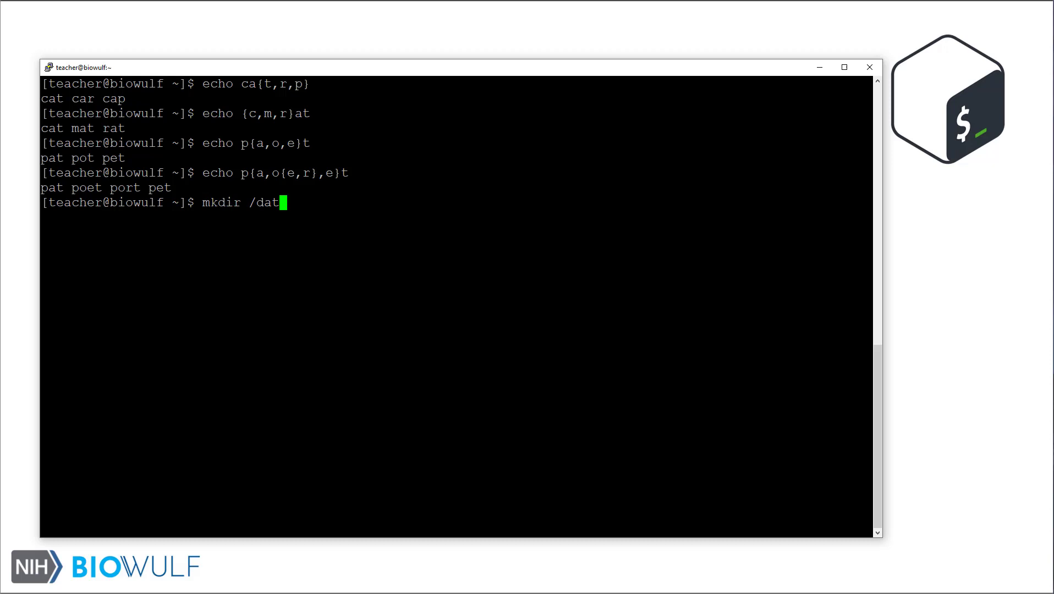
text(a/teacher/pr)
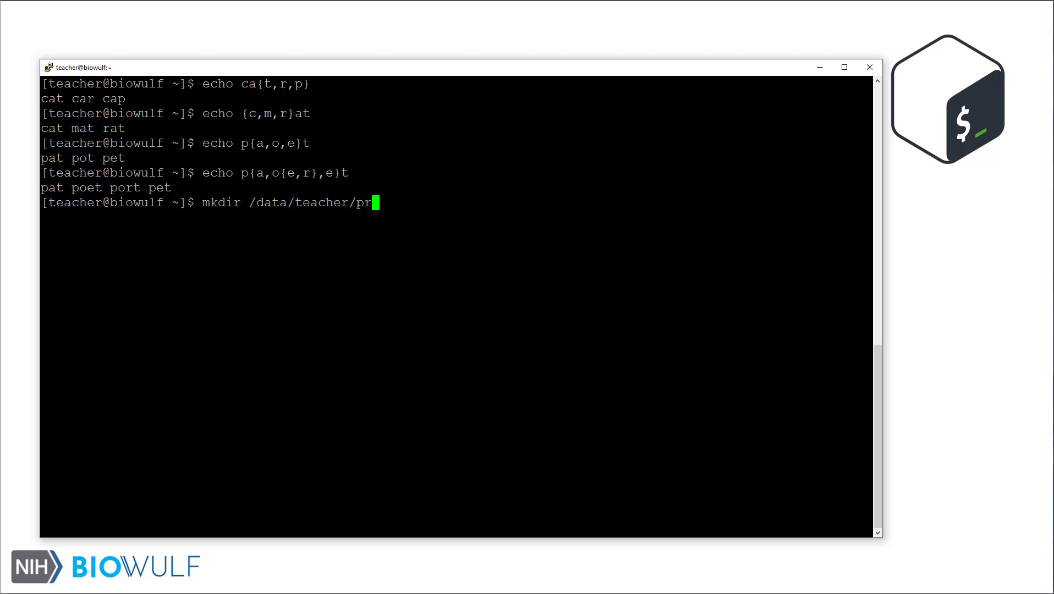
text(oject_brace)
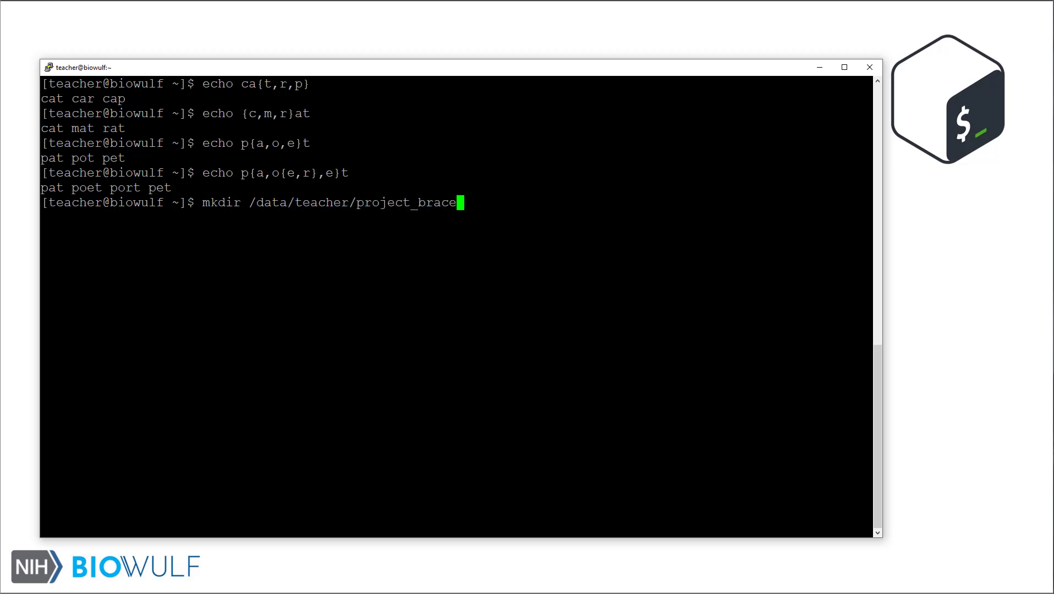
text(/sample{1,)
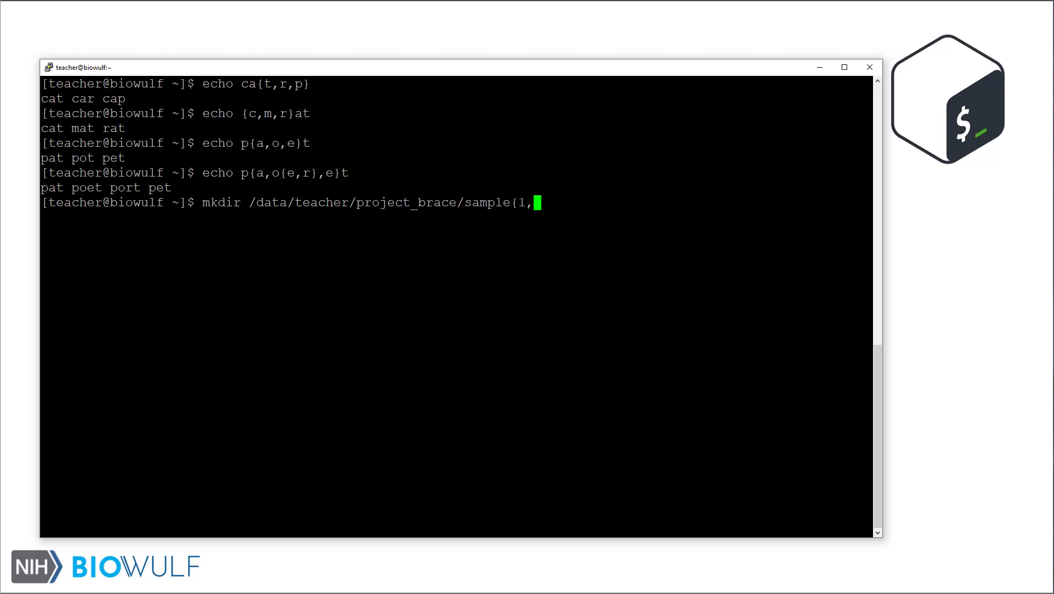
text(2,3,4})
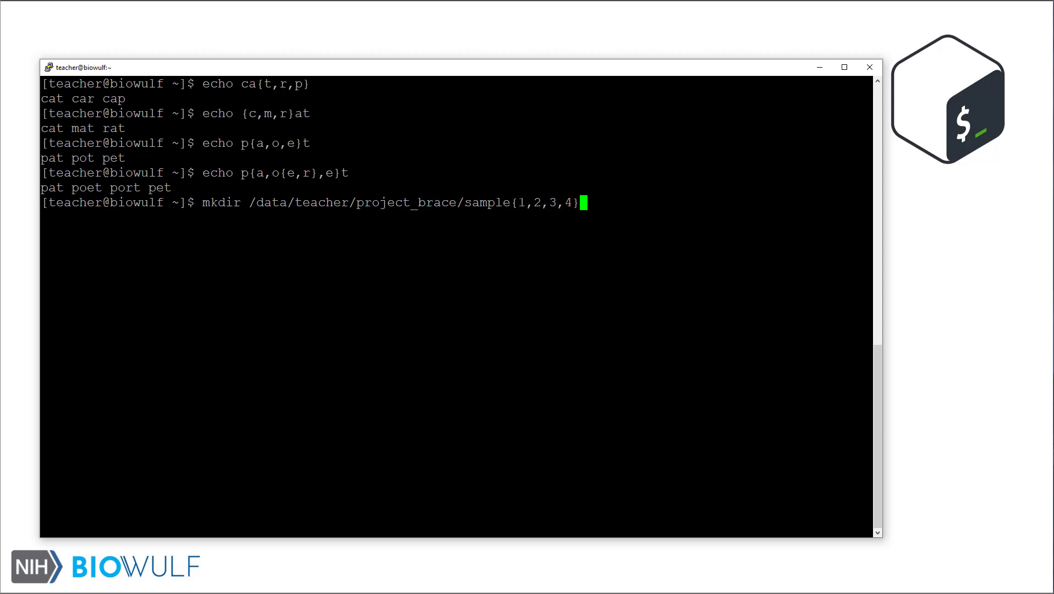
key(Return)
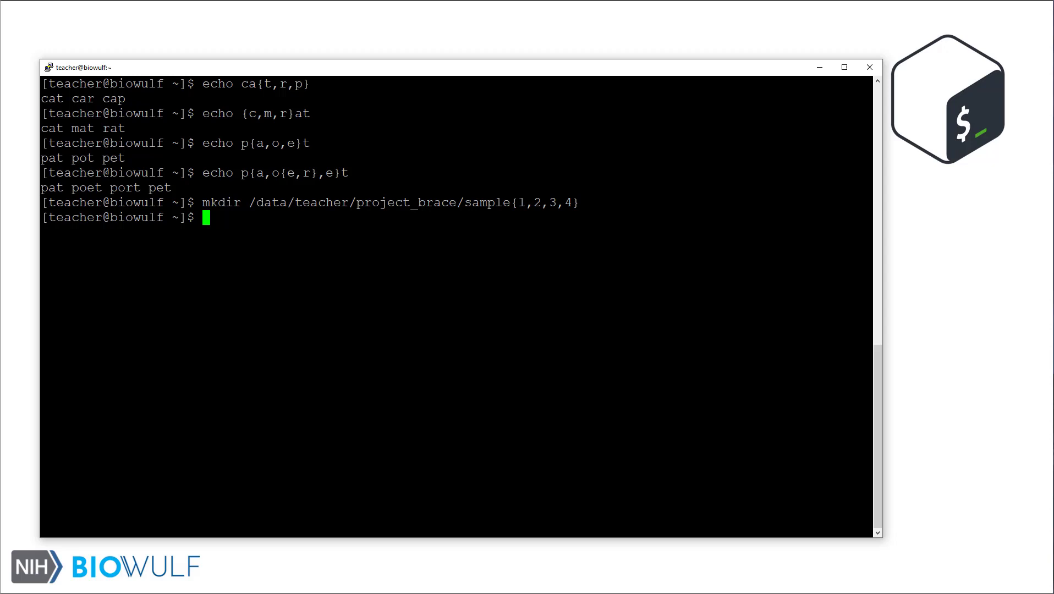
List /data/teacher/project_brace, auto-completing the directory name.
text(ls)
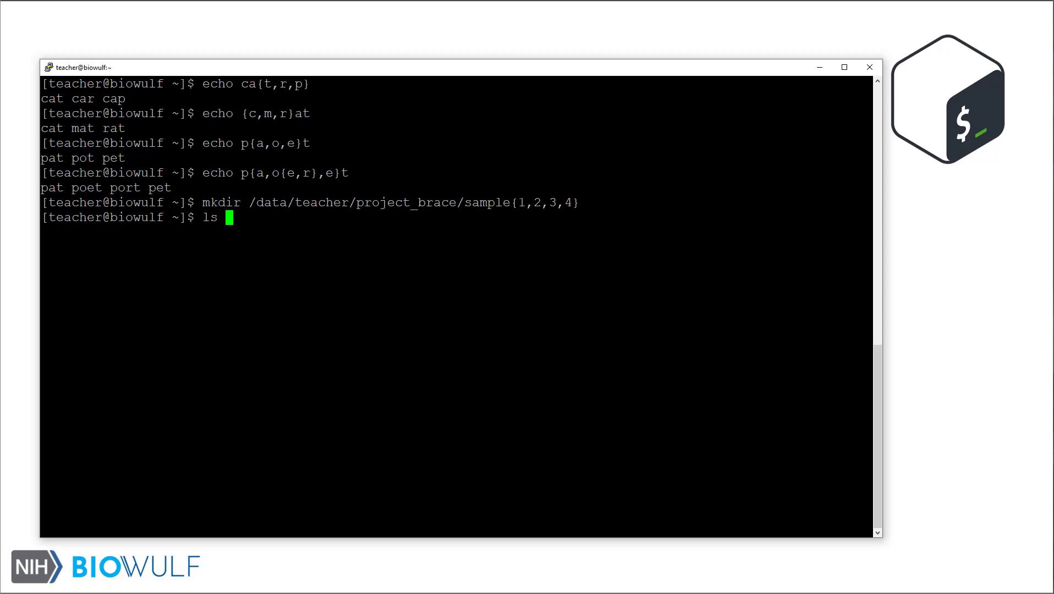
text(/data/teacher/)
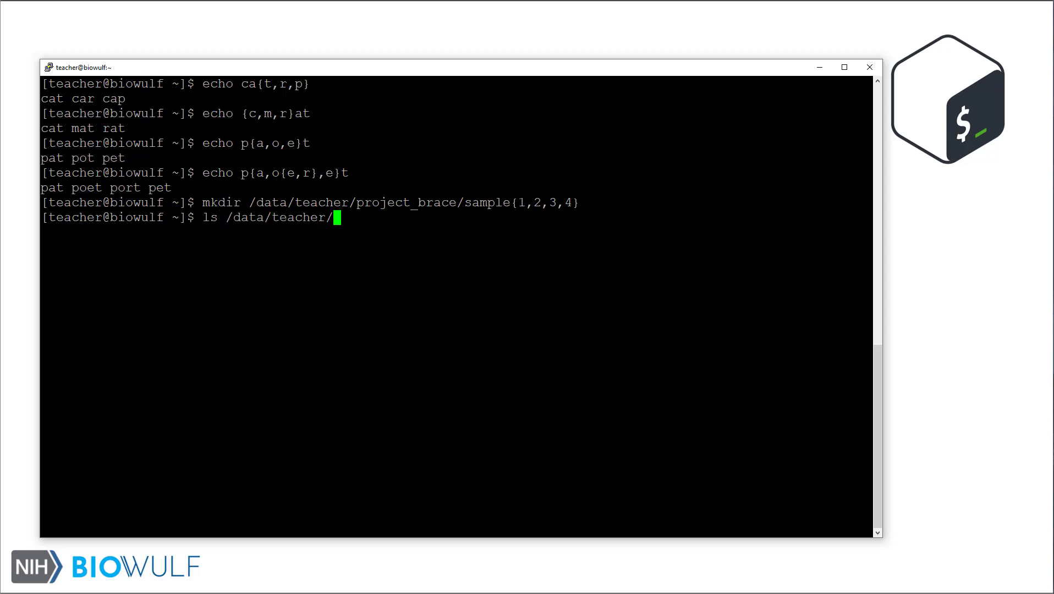
text(project_br)
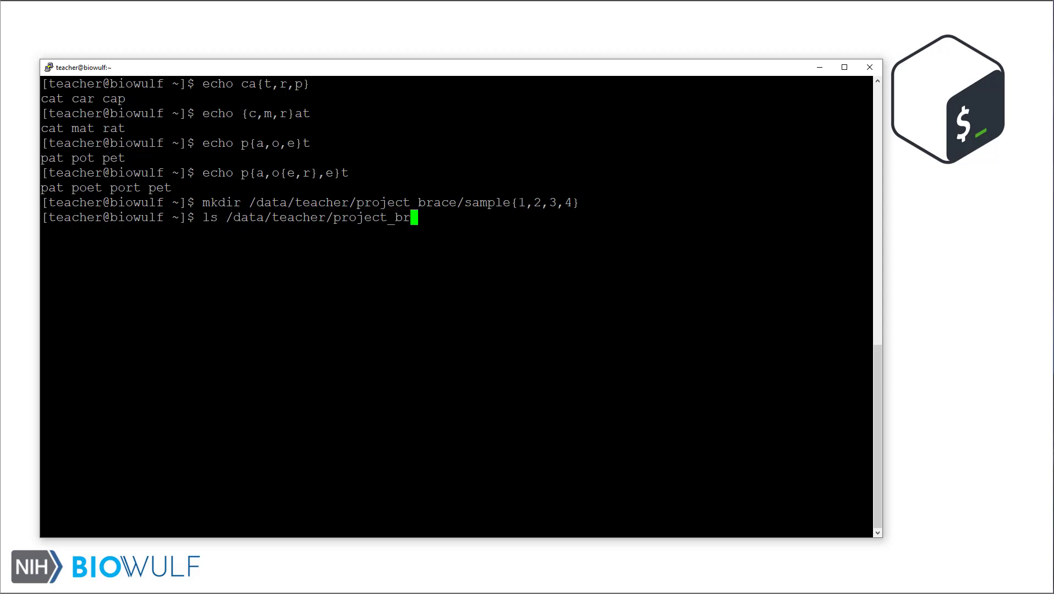
key(Return)
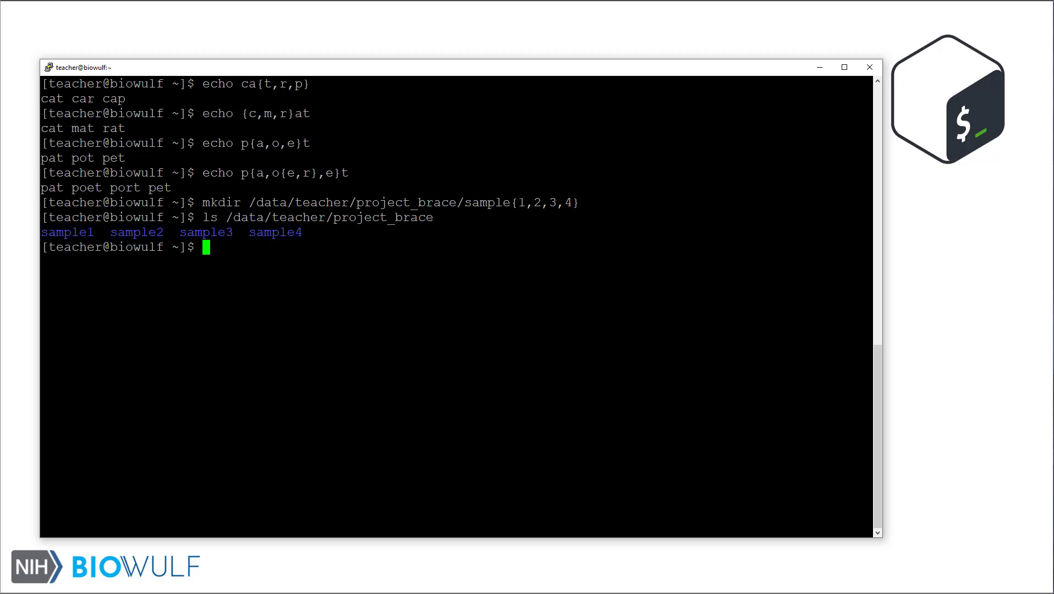
Print the numeric ranges 1 to 10 and 10 down to 1.
text(echo {1..10)
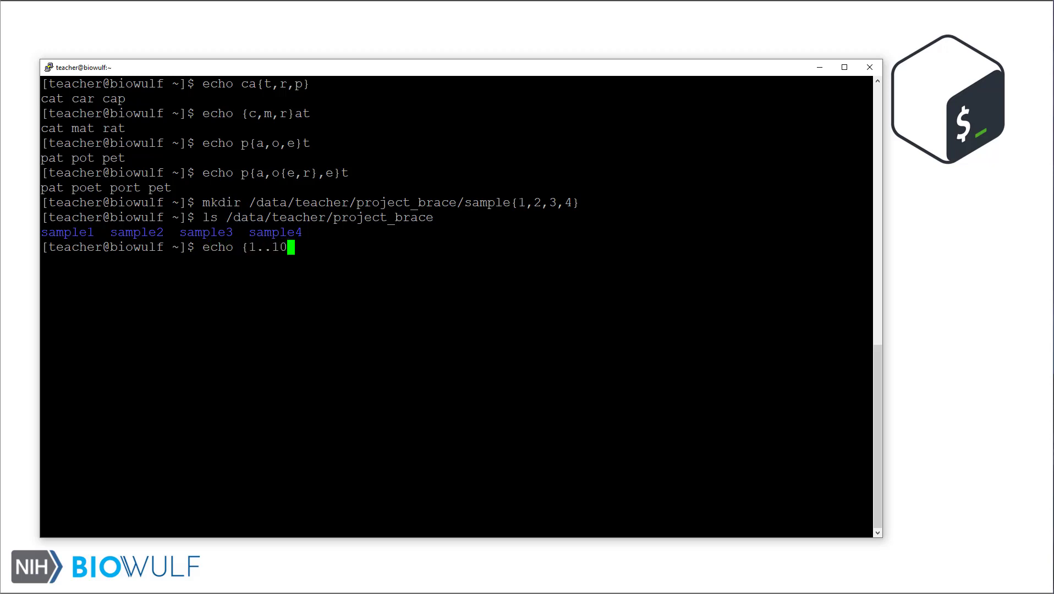
key(Return)
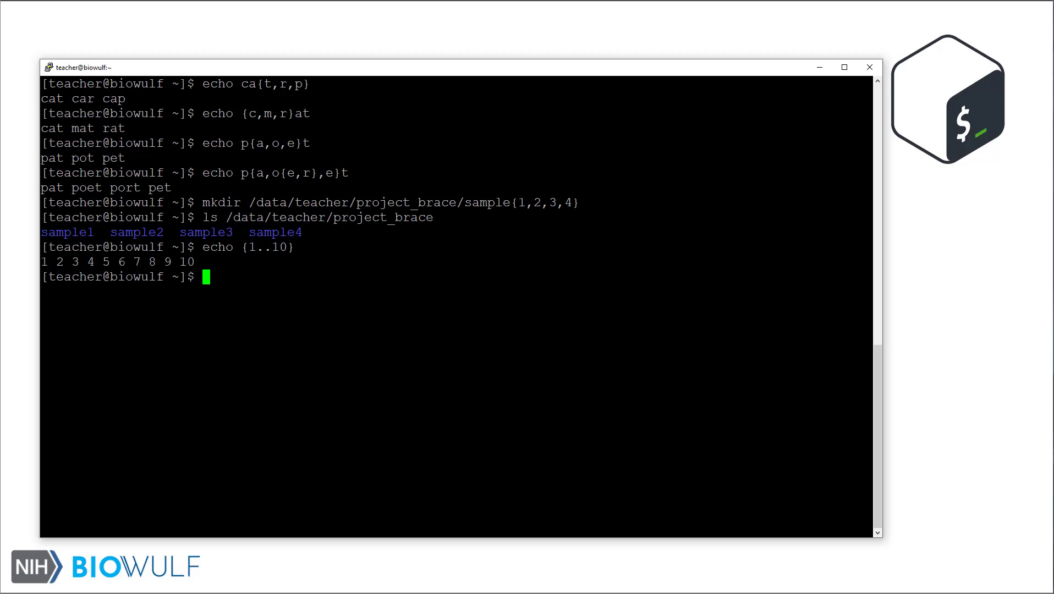
text(echo {10..)
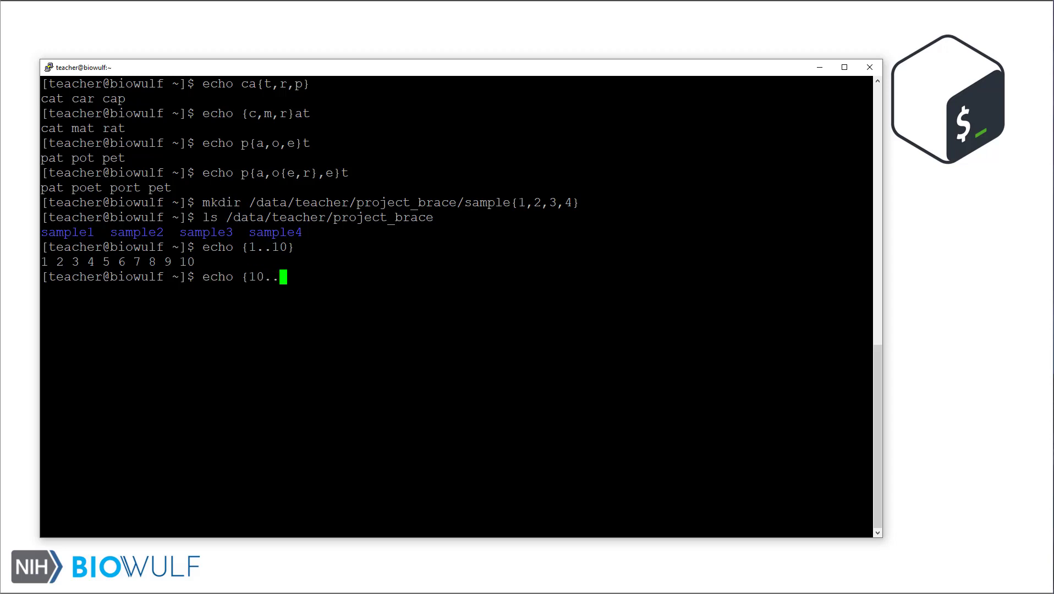
key(Return)
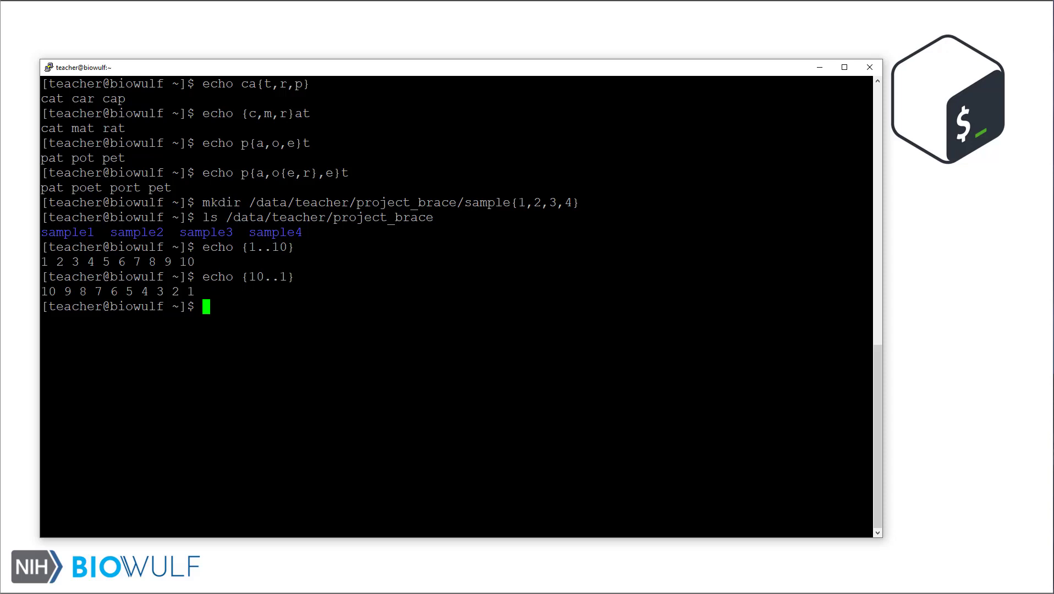
Print odd numbers 1–19 with {1..20..2}, then again with step -2.
text(e)
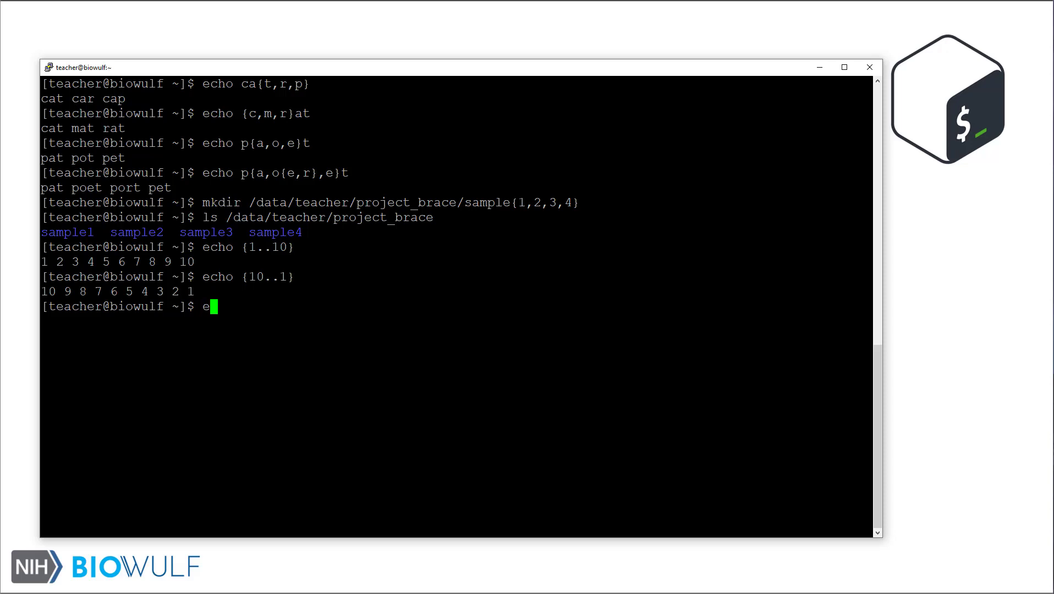
text(cho {)
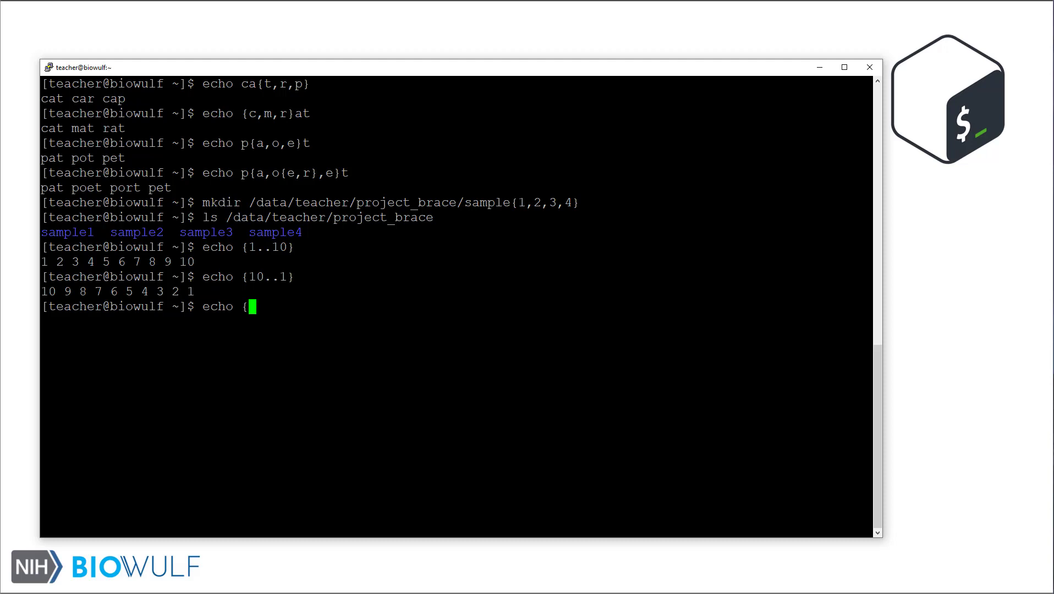
text(1..20..)
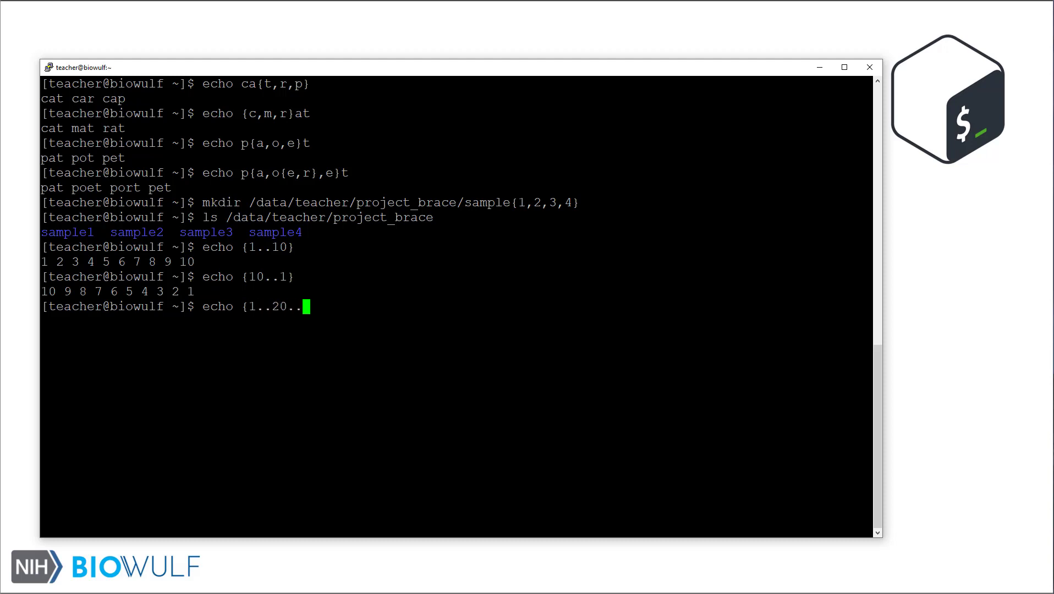
key(Return)
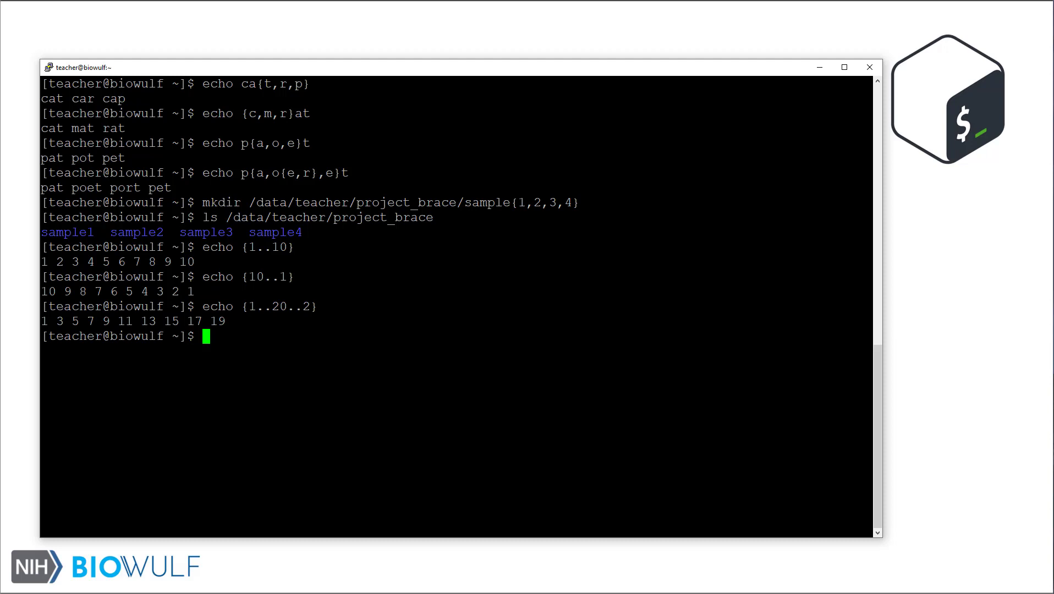
text(echo {1..20..-2})
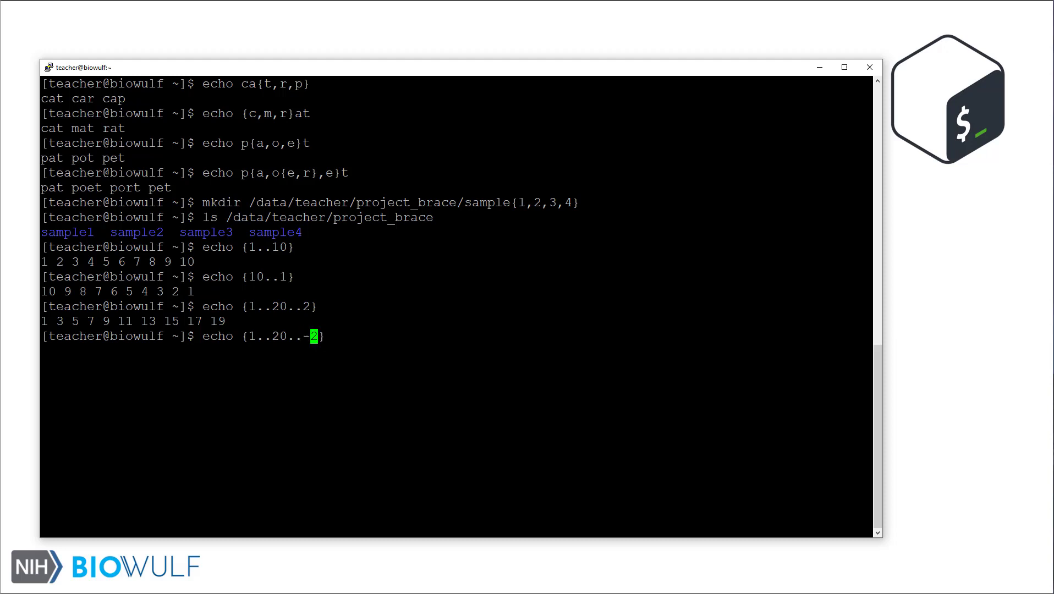
key(Return)
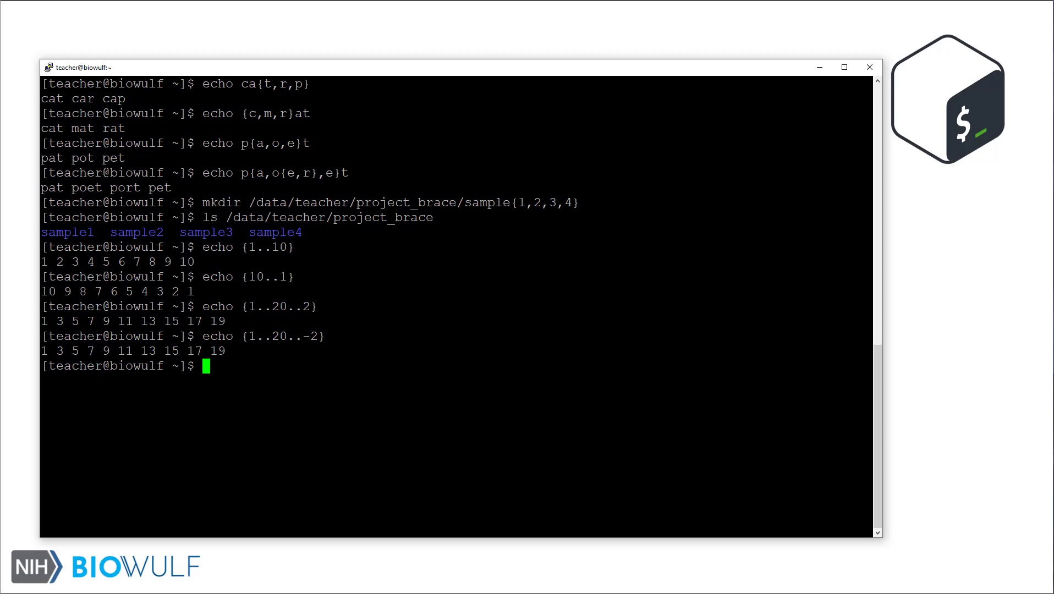
Print letters c through j, every third letter c f i, and AcB AfB AiB.
text(echo {)
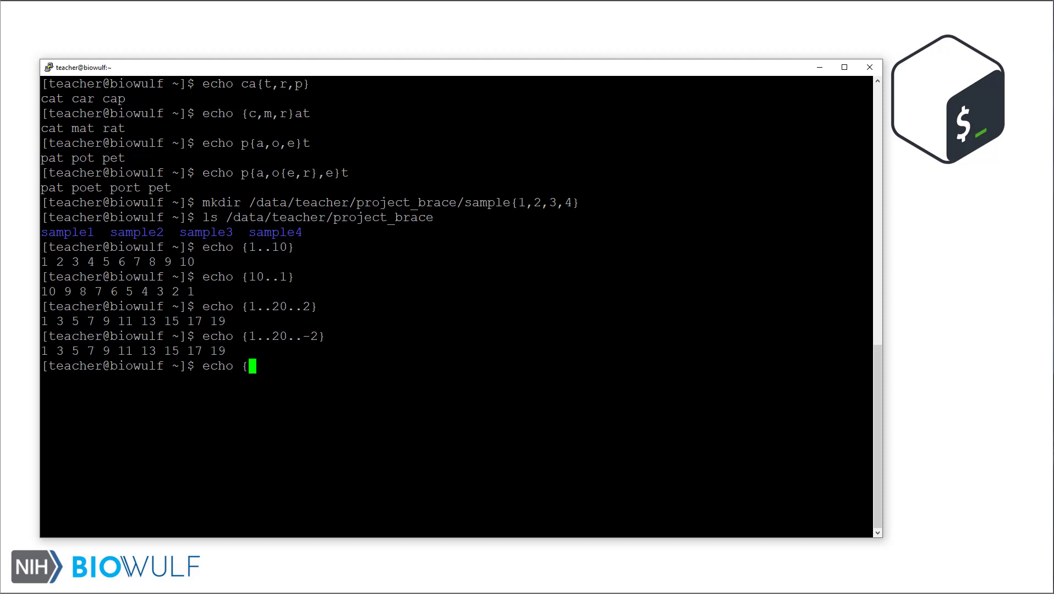
key(Return)
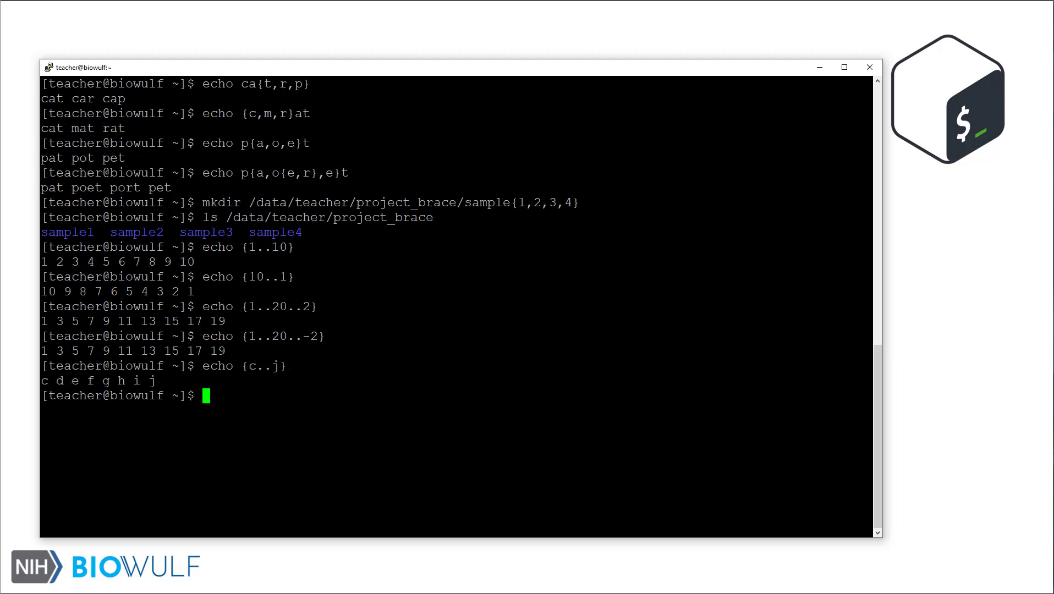
text(echo {c..j})
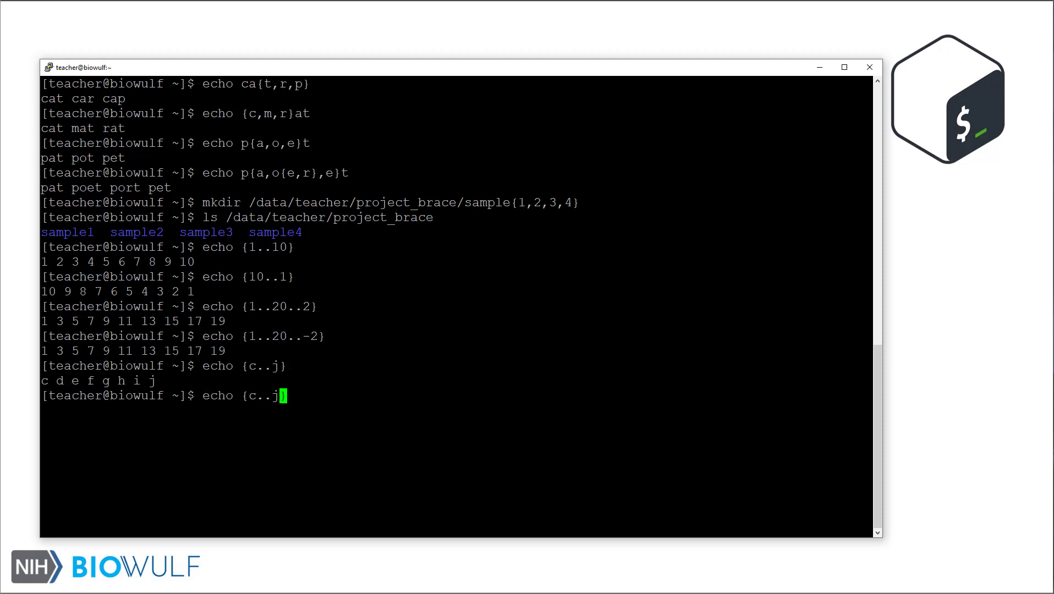
text(..3)
key(Return)
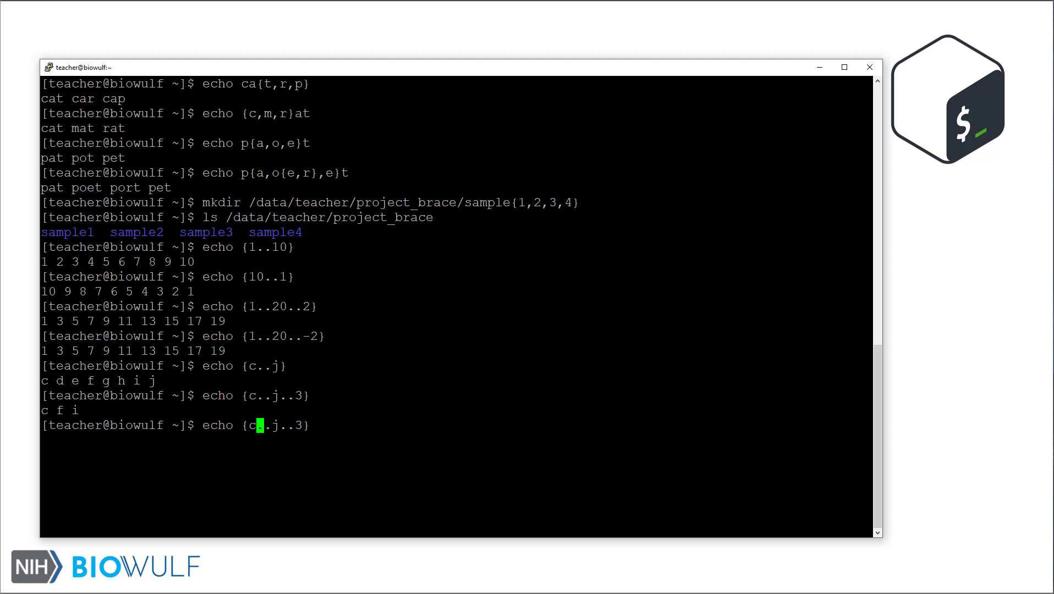
key(Return)
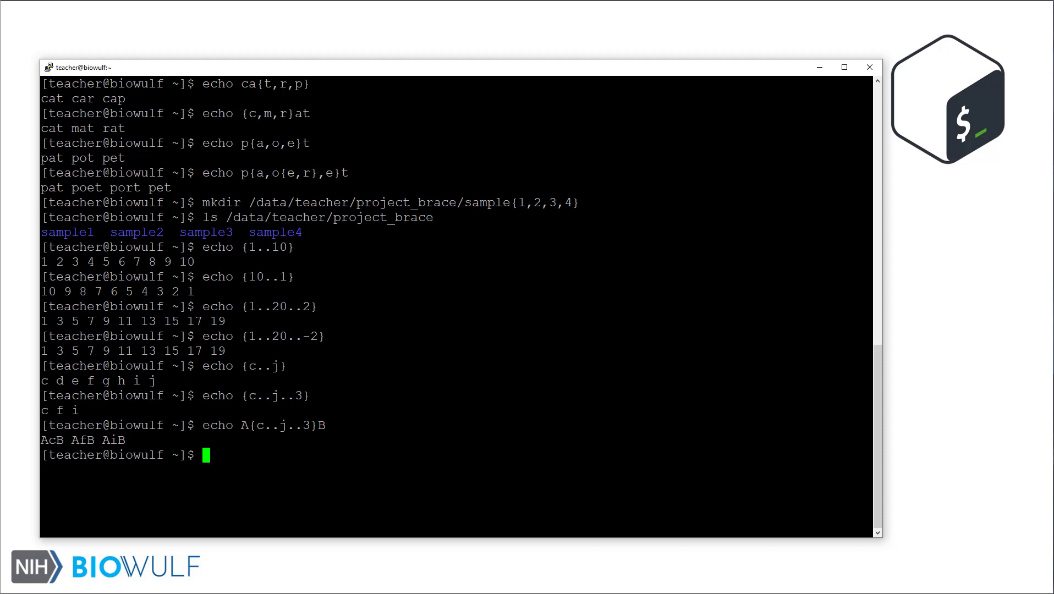
text(echo)
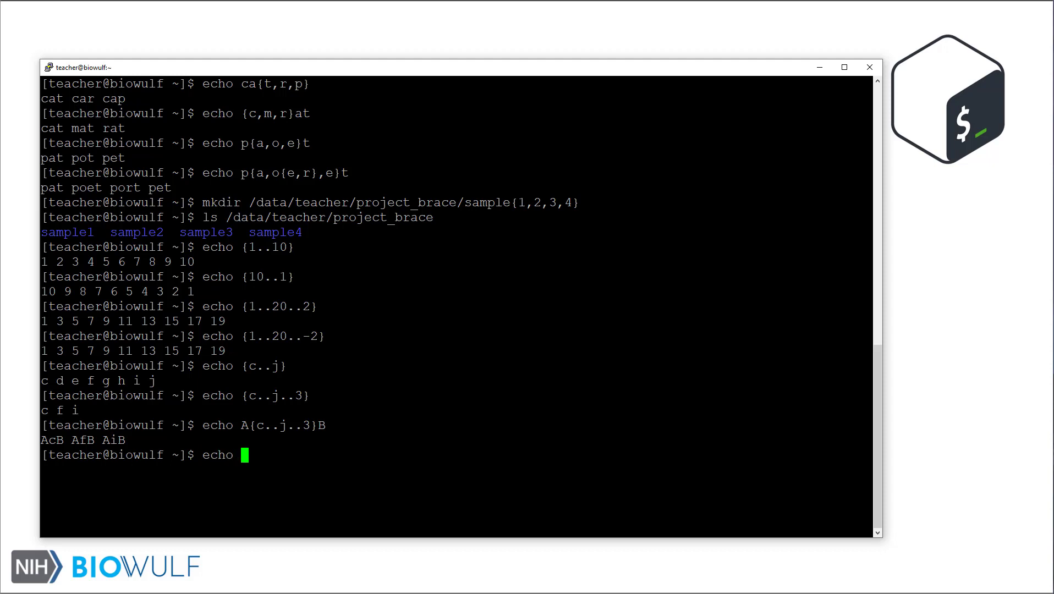
Run echo {00..100..10} to print zero-padded tens from 000 to 100.
text({00)
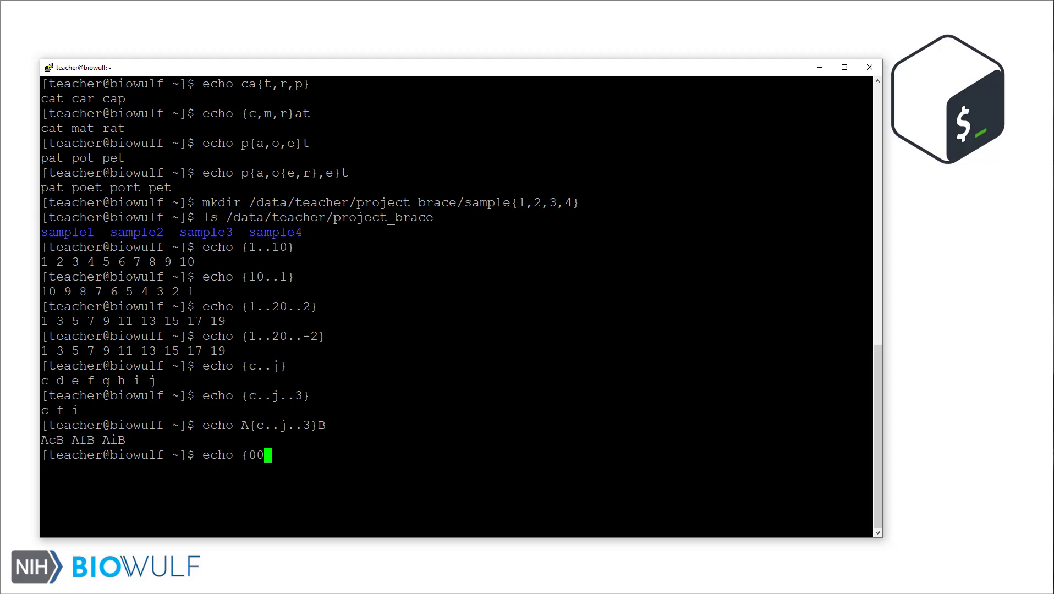
text(.100..10})
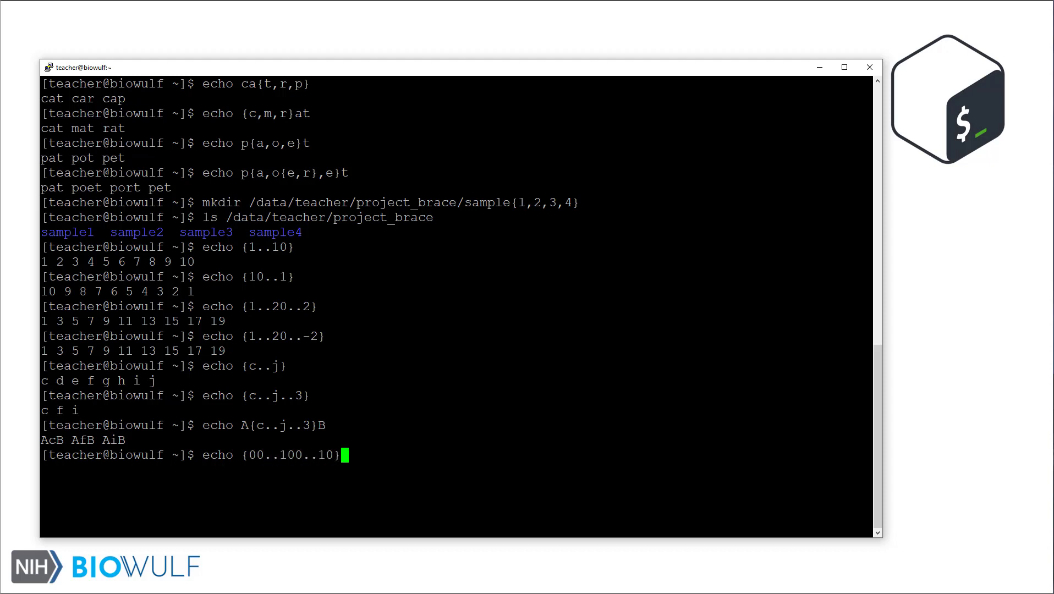
key(Return)
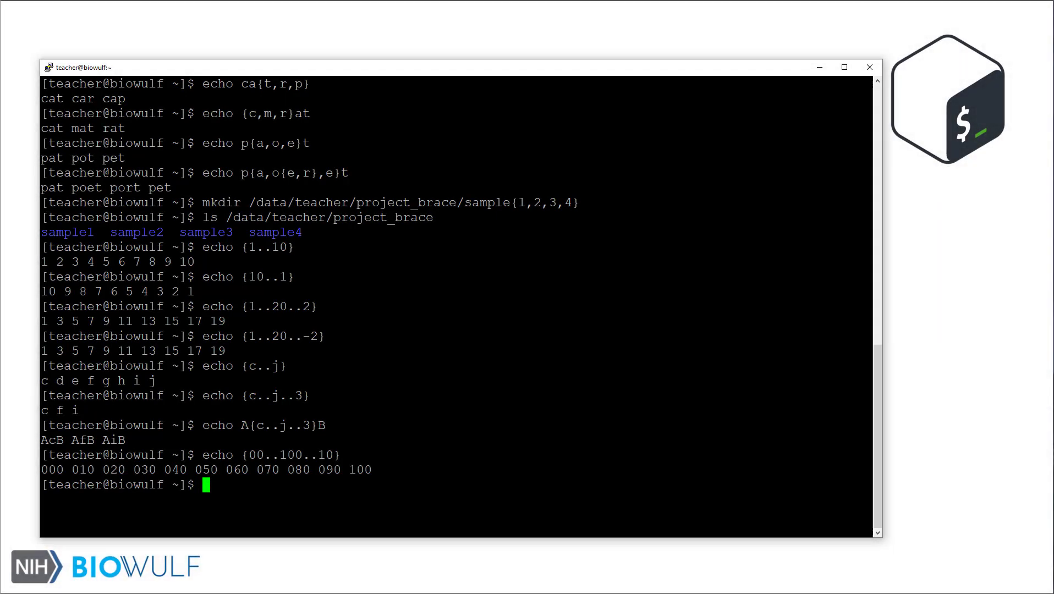
Create directories sample5 through sample10 in project_brace with sample{5..10}.
text(mkdir /data/)
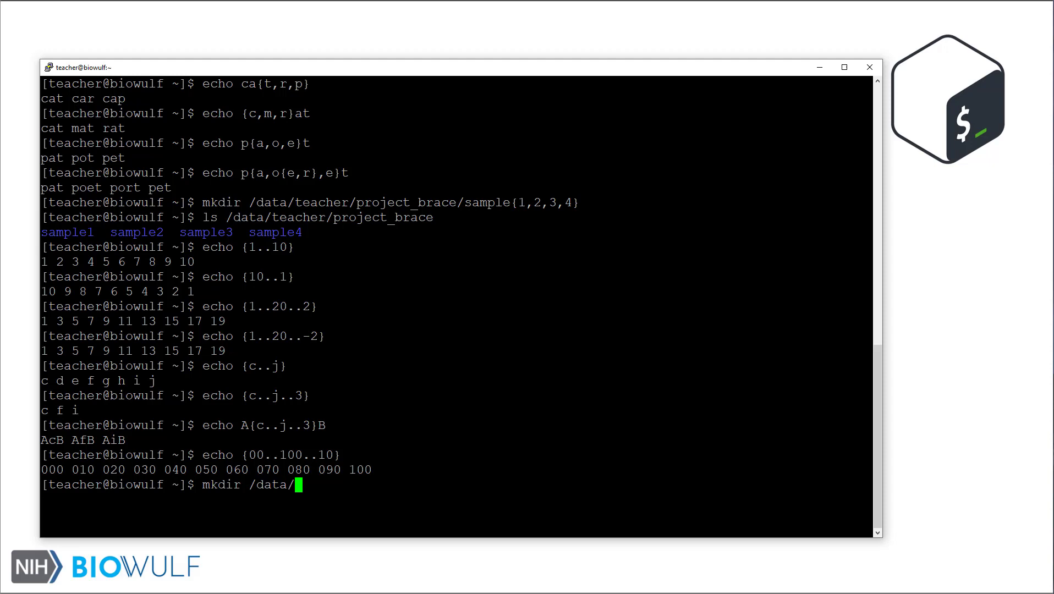
text(teacher/proj)
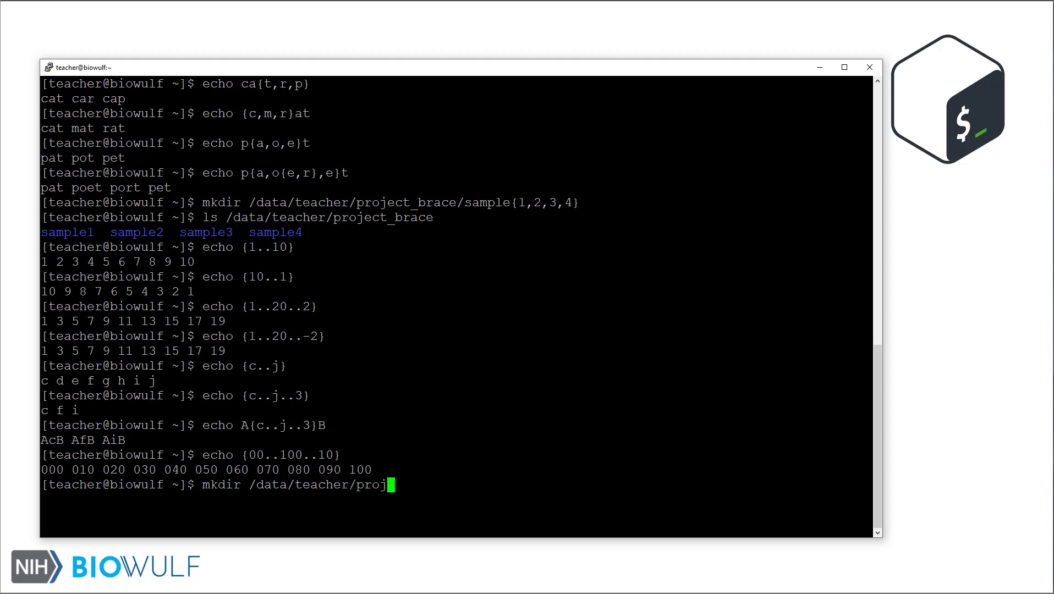
text(ect_brace/s)
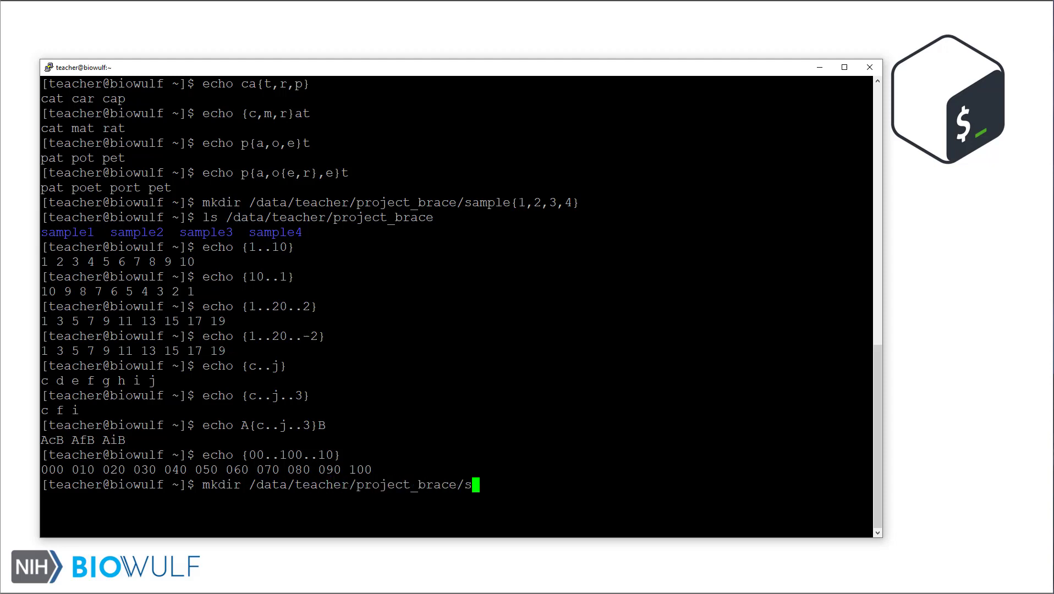
text(ample{5)
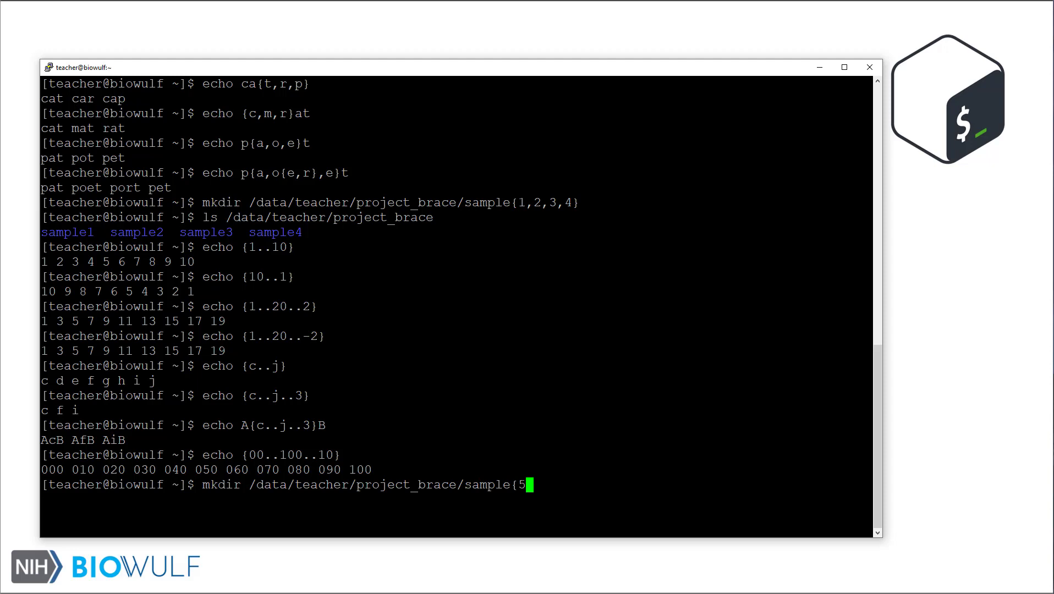
key(Return)
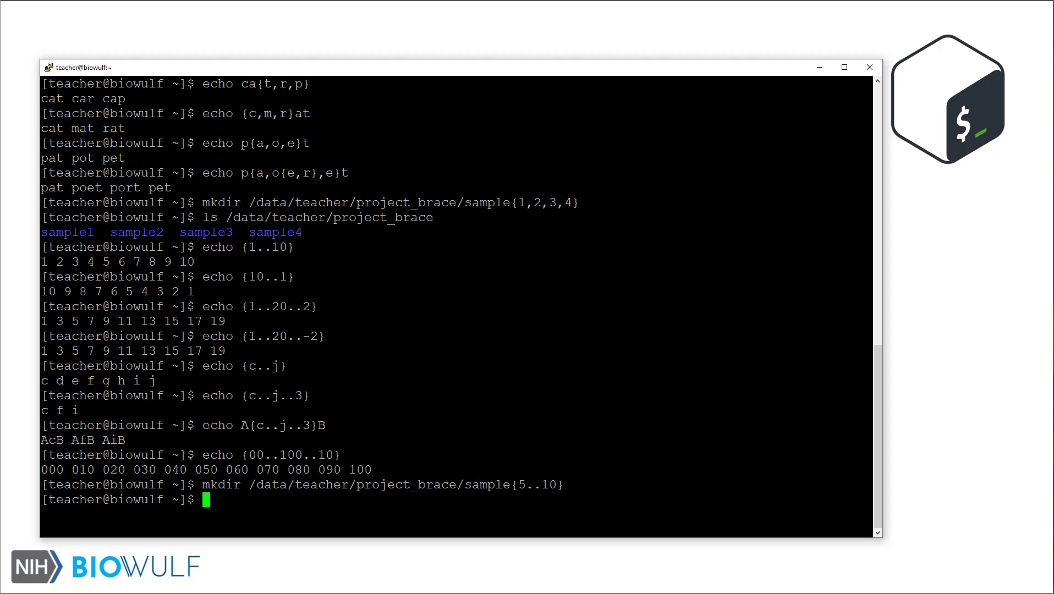
List project_brace, showing sample1 through sample10.
text(ls /data/teacher/project)
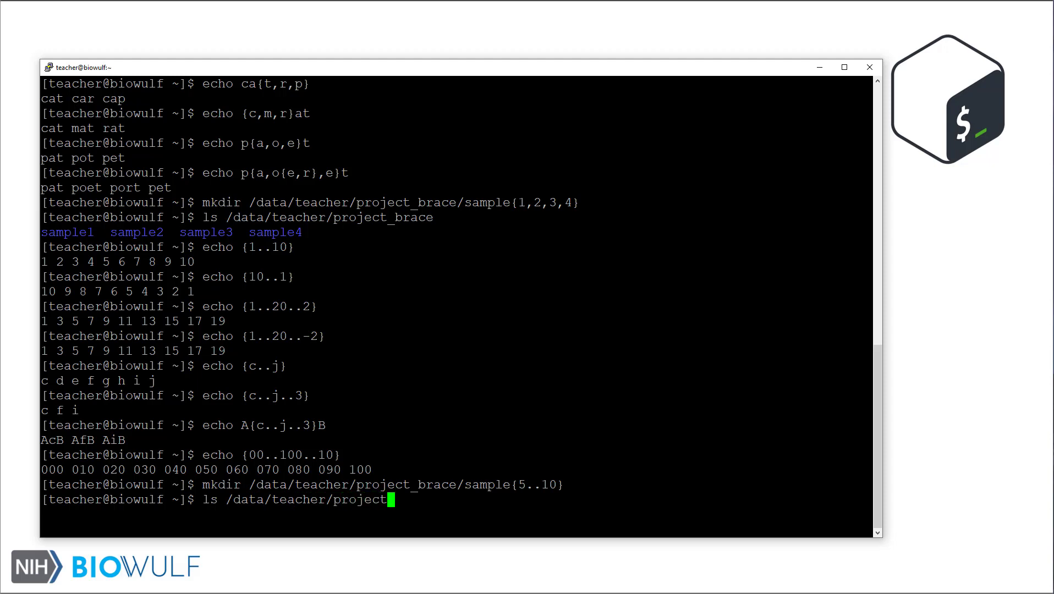
key(Return)
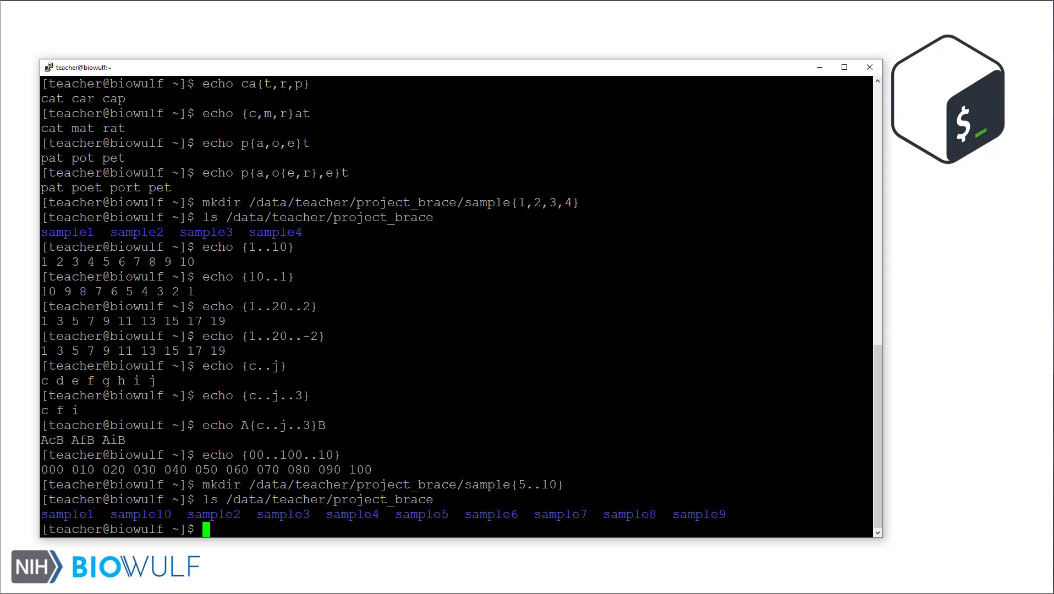
text(mkdir /data)
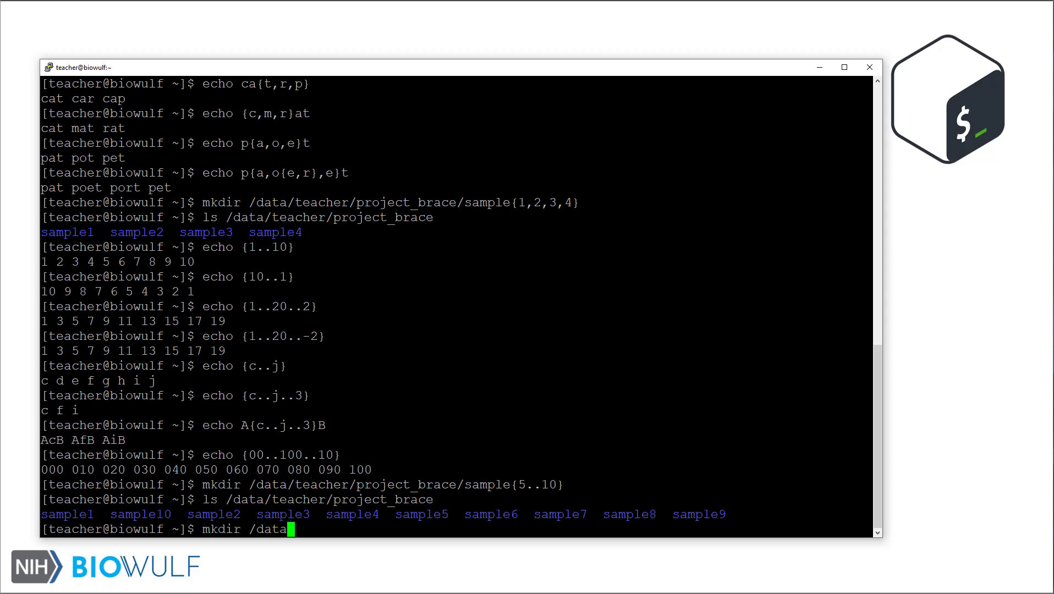
Create zero-padded directories sample01–sample10 in a new /data/teacher/project_padded folder.
text(/teacher/project_padded/sample{)
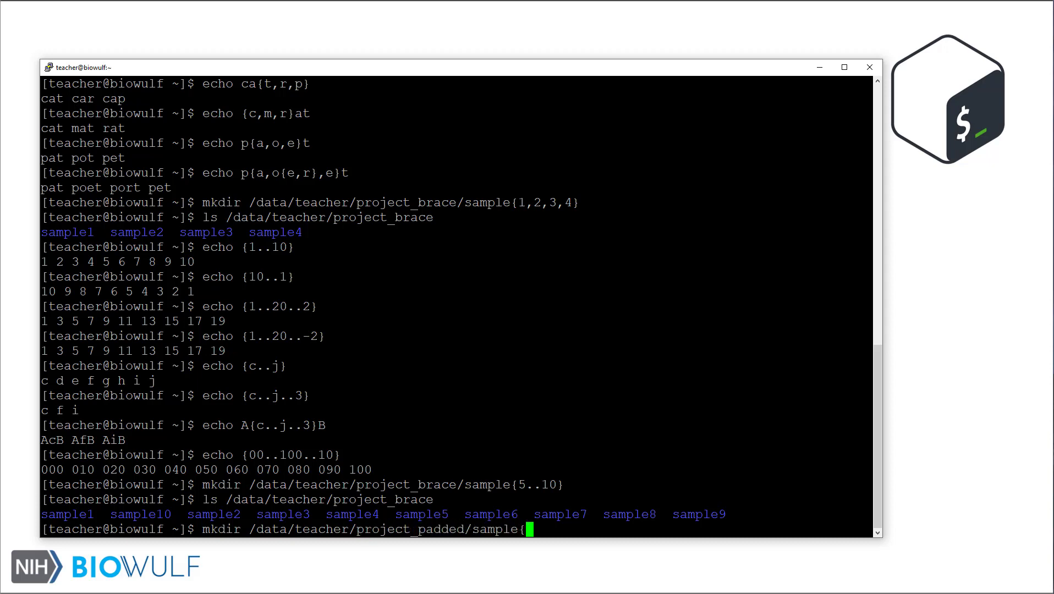
text(01..10)
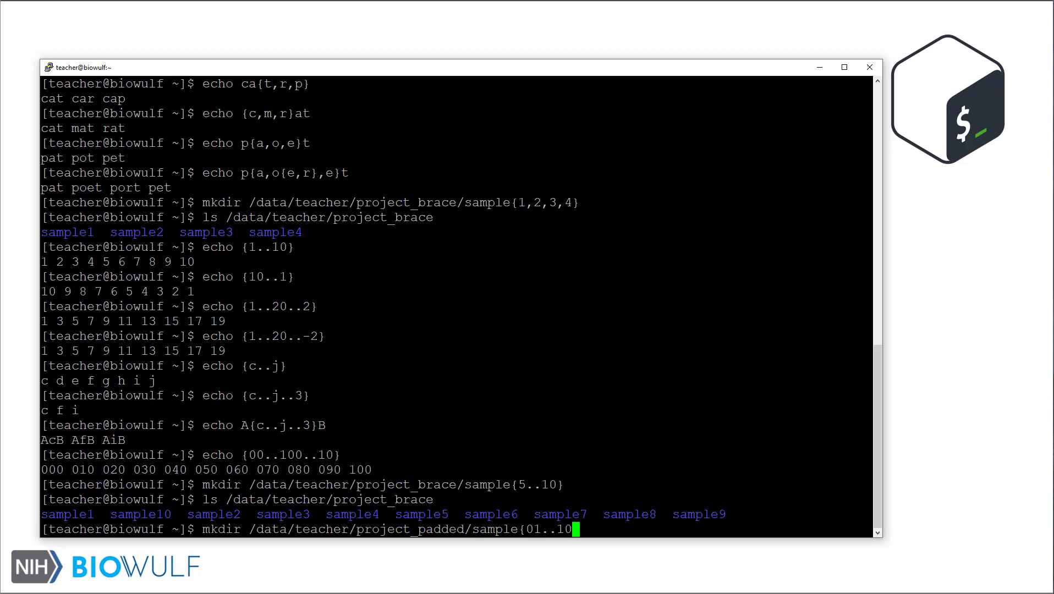
key(Return)
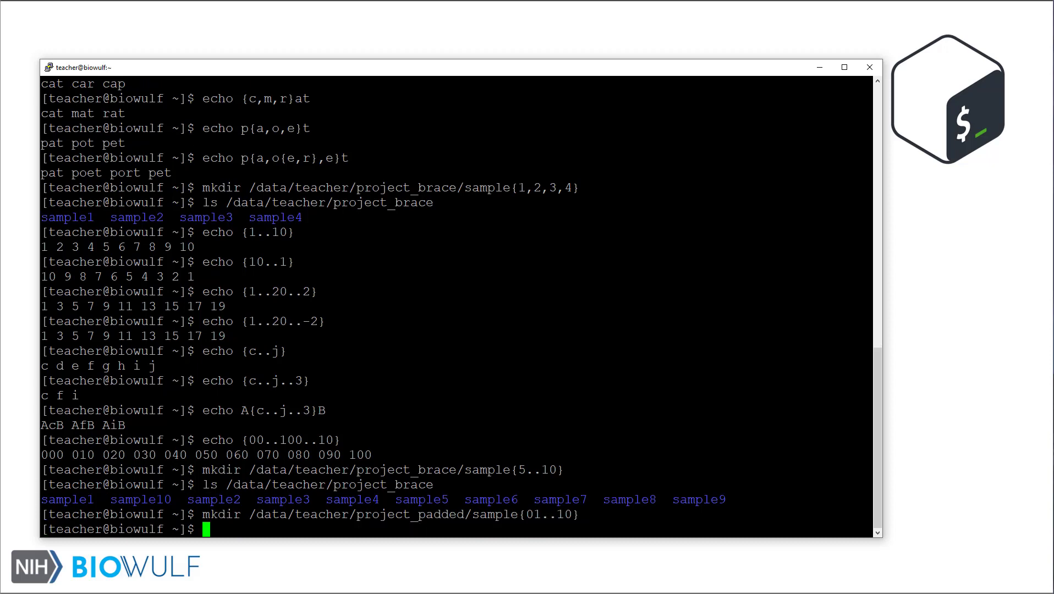
List /data/teacher/project_padded/ to confirm sample01 through sample10.
text(ls /dat)
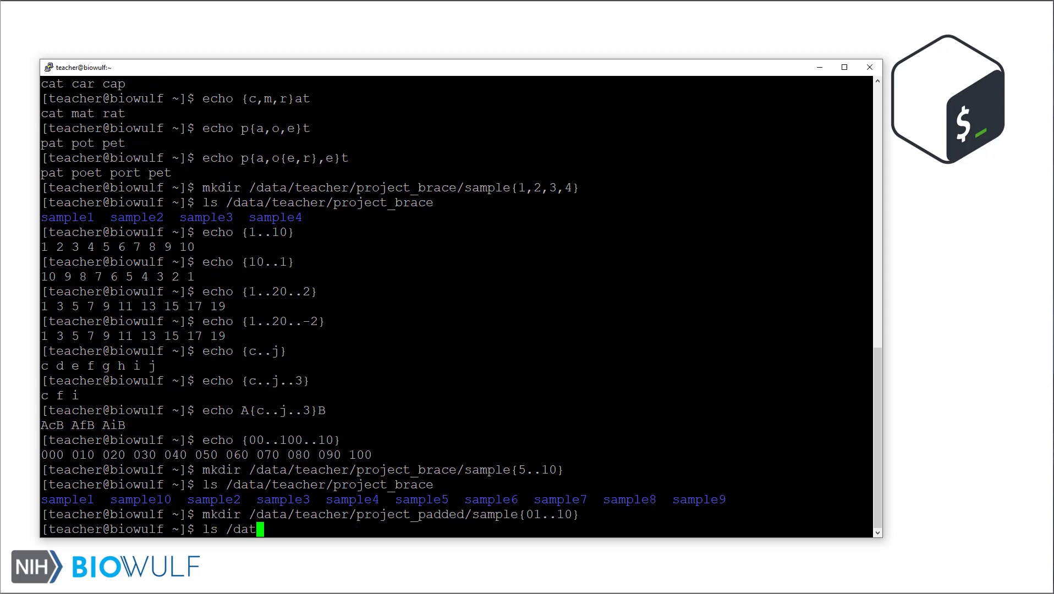
text(a/teacher/project_)
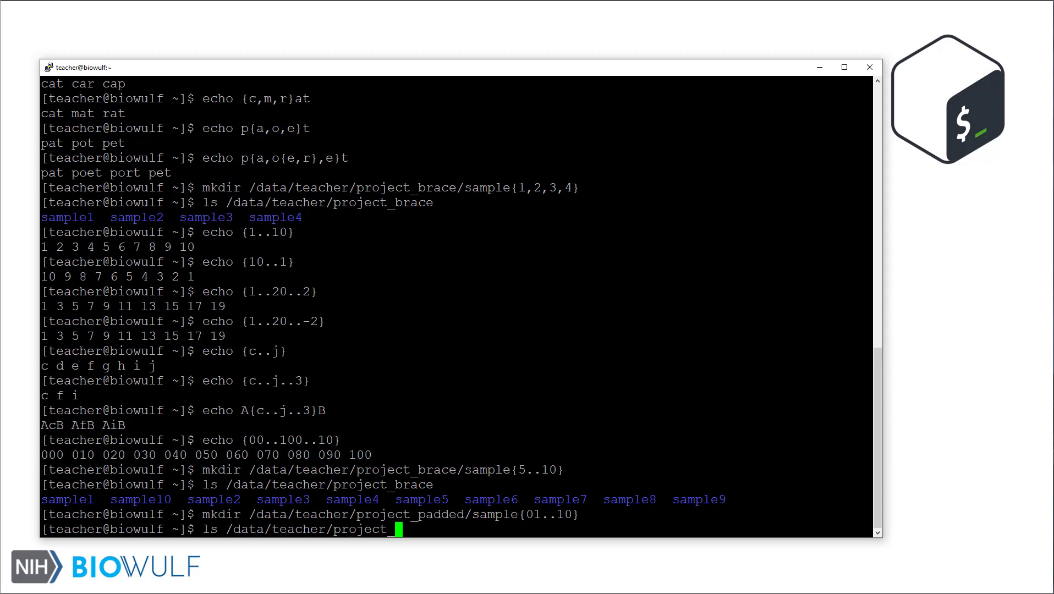
text(padded/)
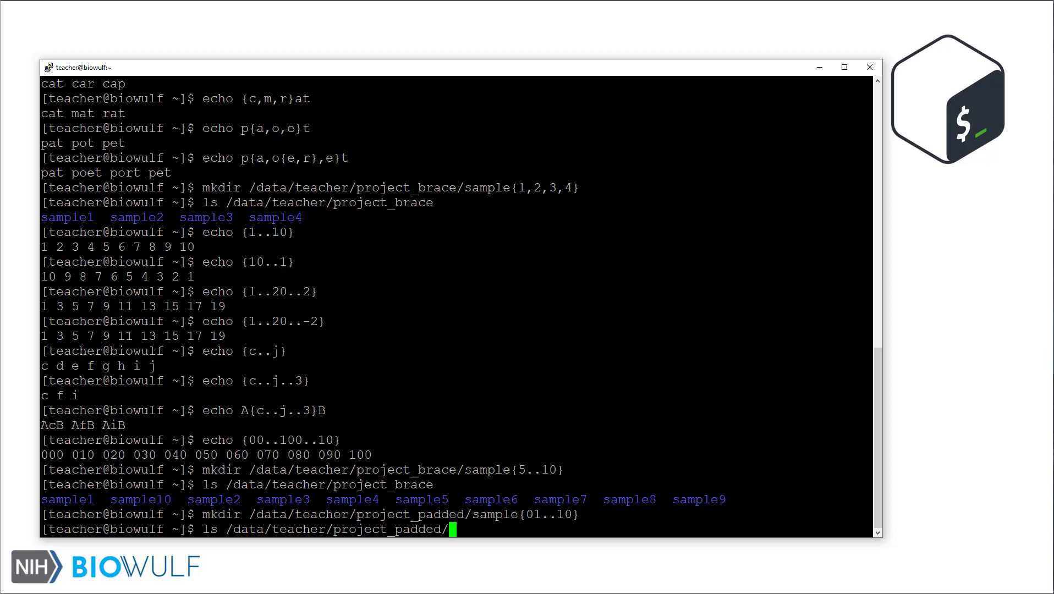
key(Return)
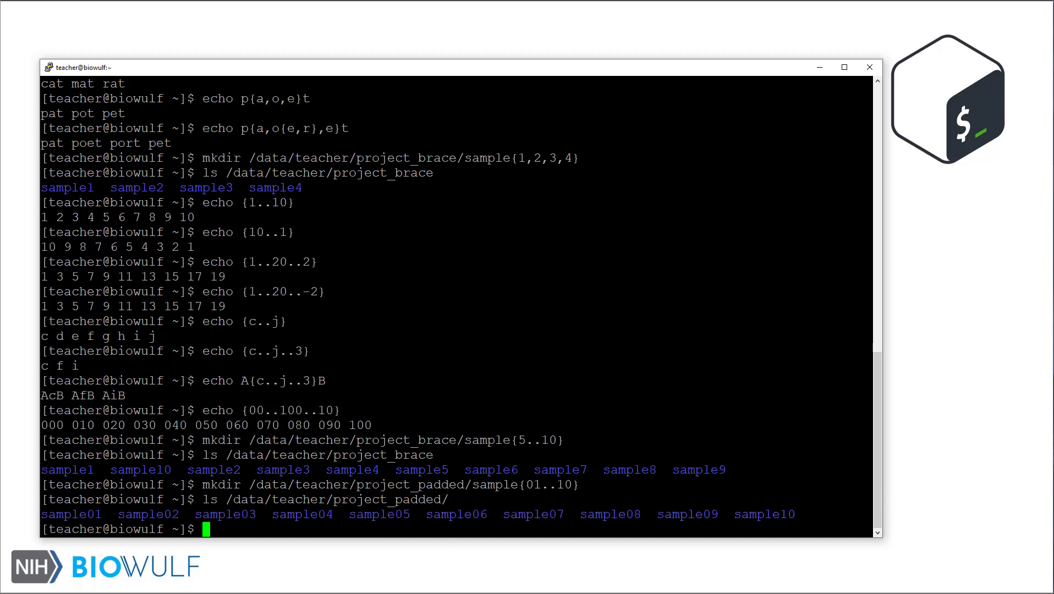